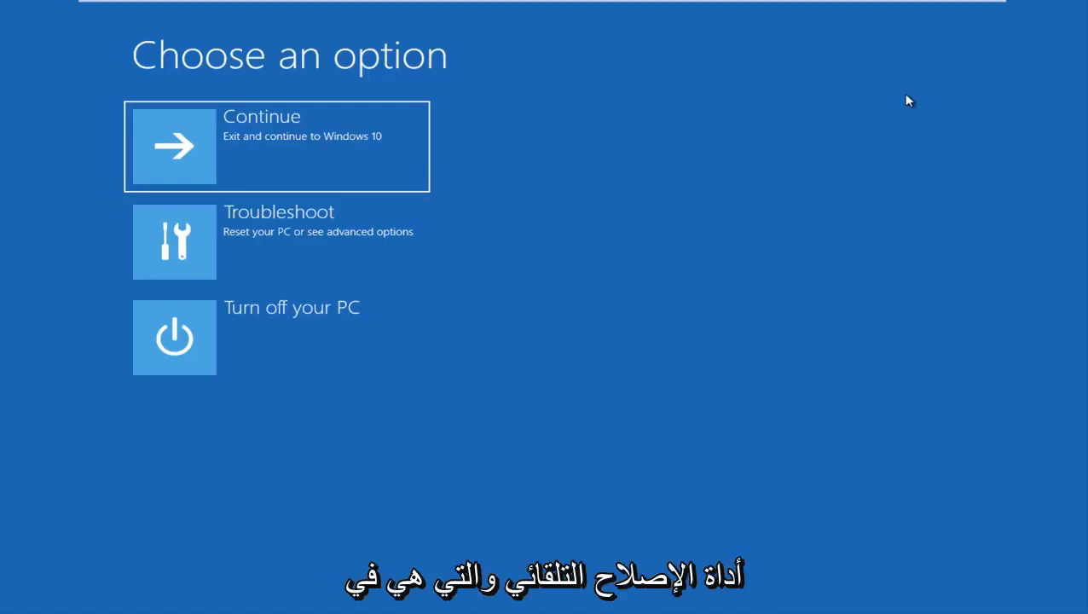
mouse_move(649, 131)
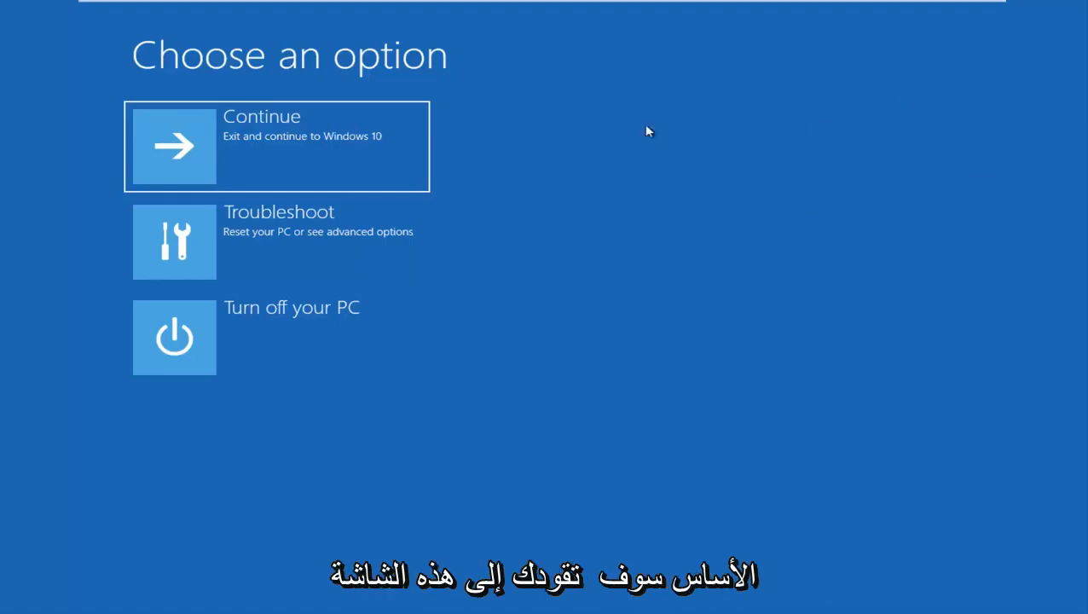
mouse_move(675, 252)
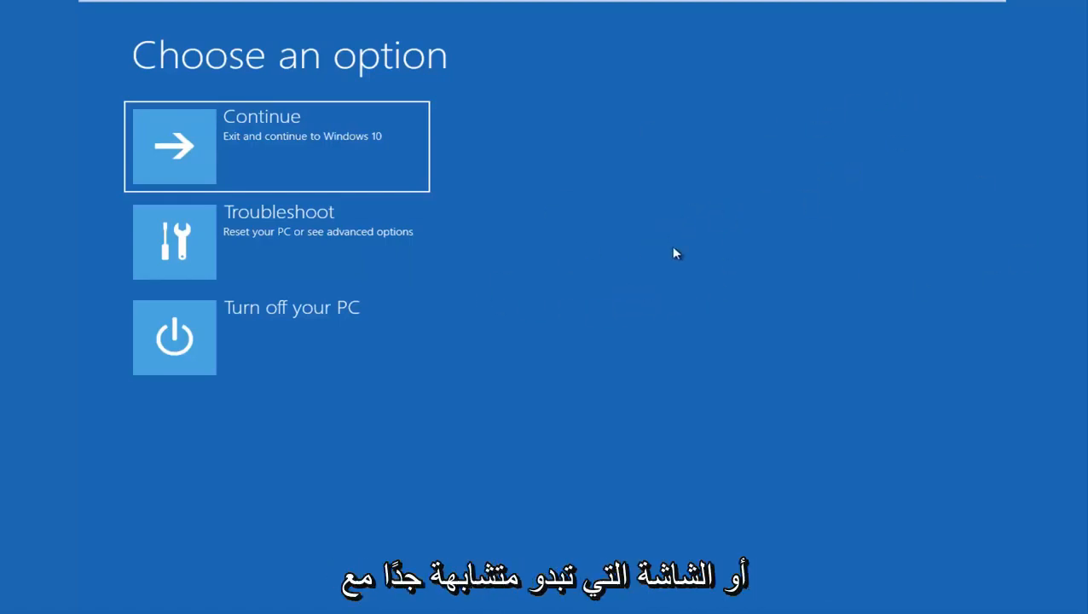
mouse_move(608, 233)
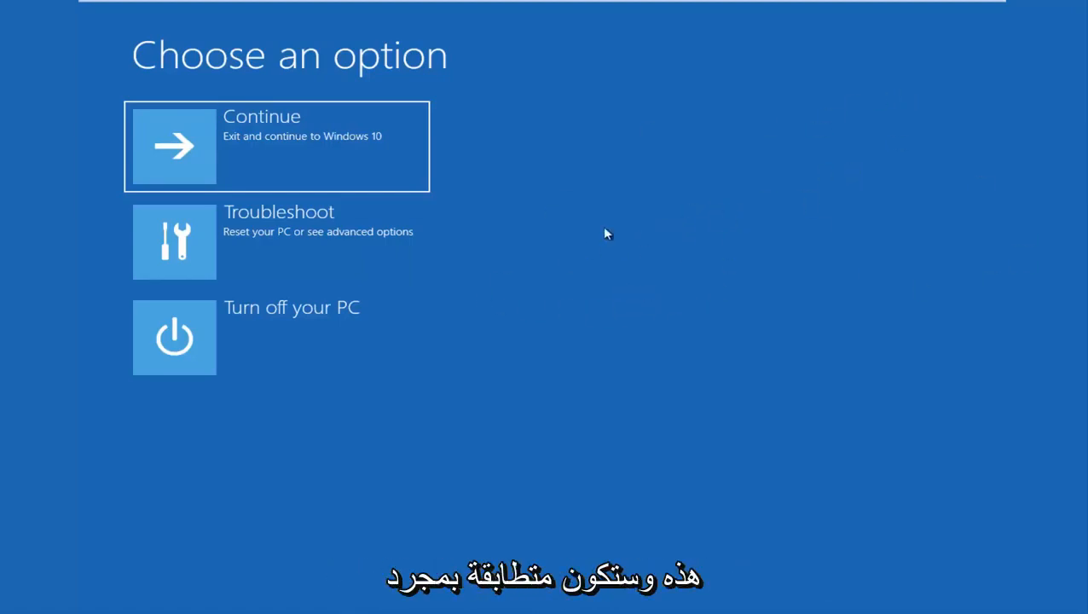
mouse_move(300, 242)
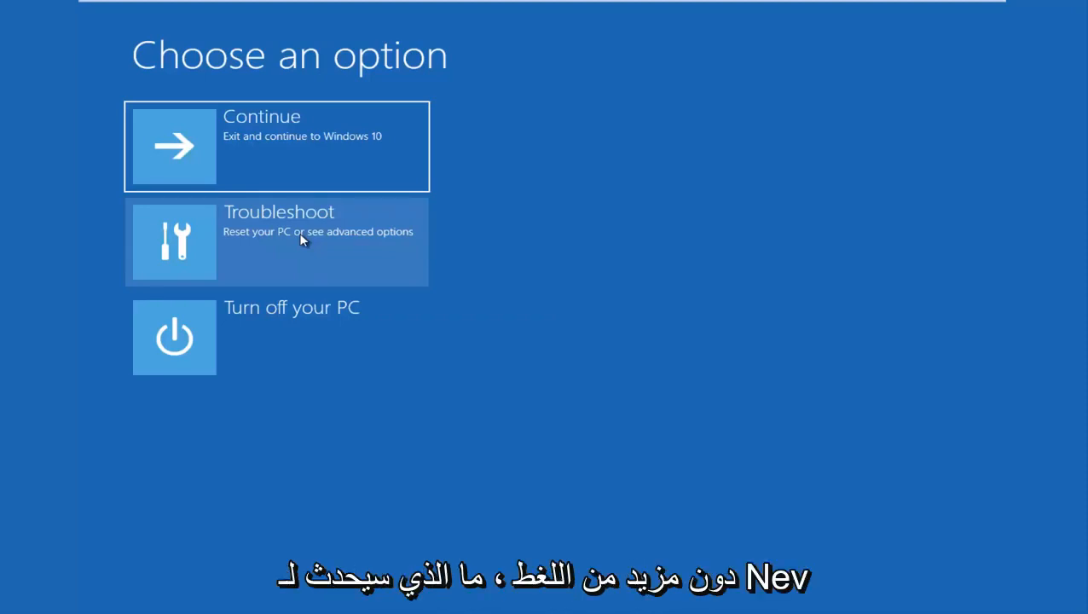
mouse_move(348, 269)
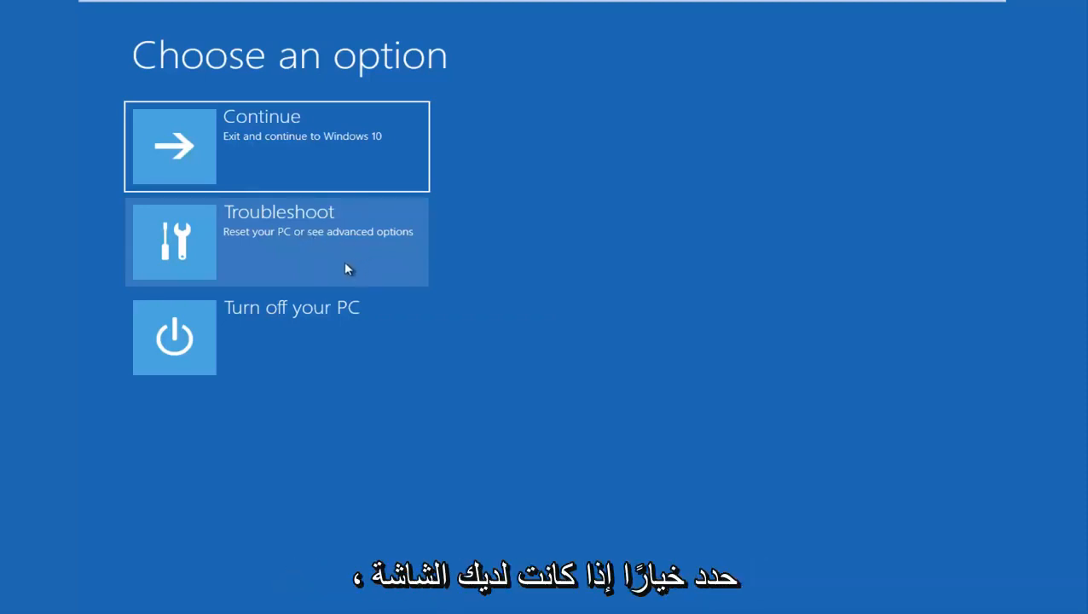
mouse_move(203, 256)
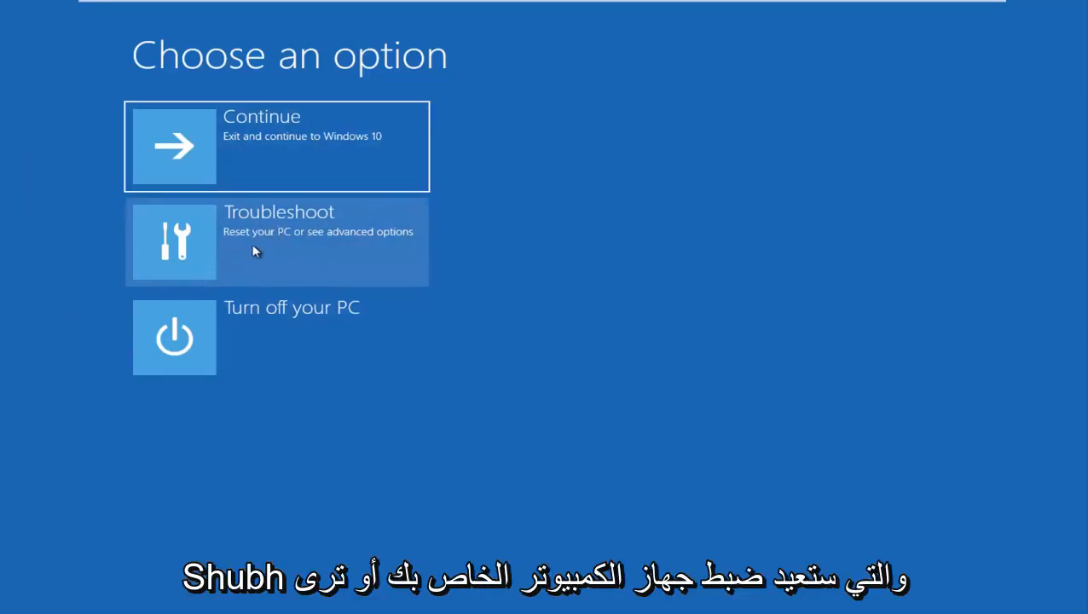
Choose Troubleshoot to reach Reset this PC and Advanced options
click(276, 242)
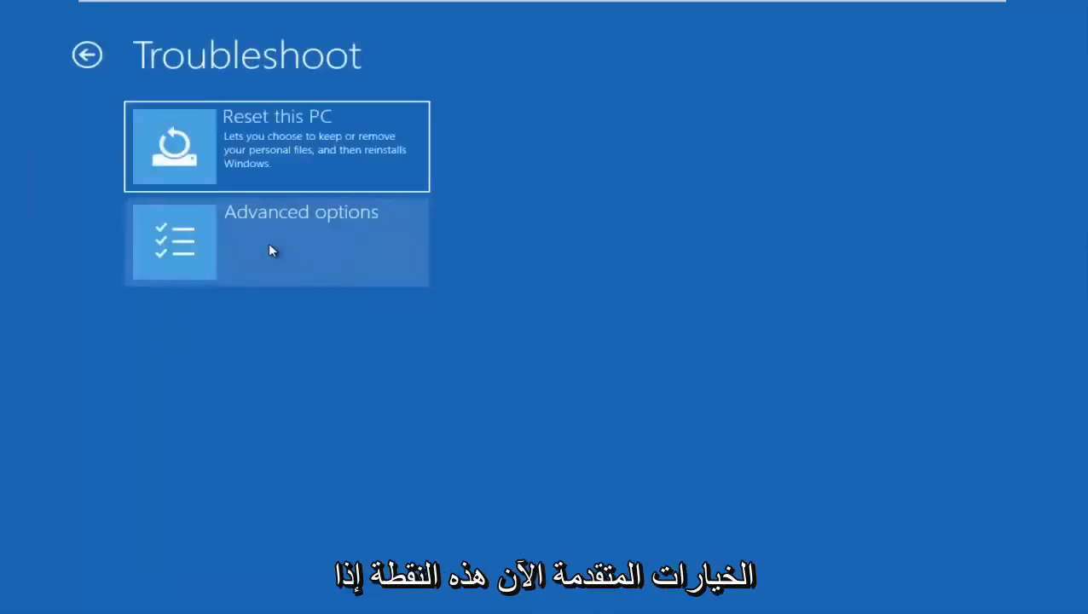
mouse_move(229, 304)
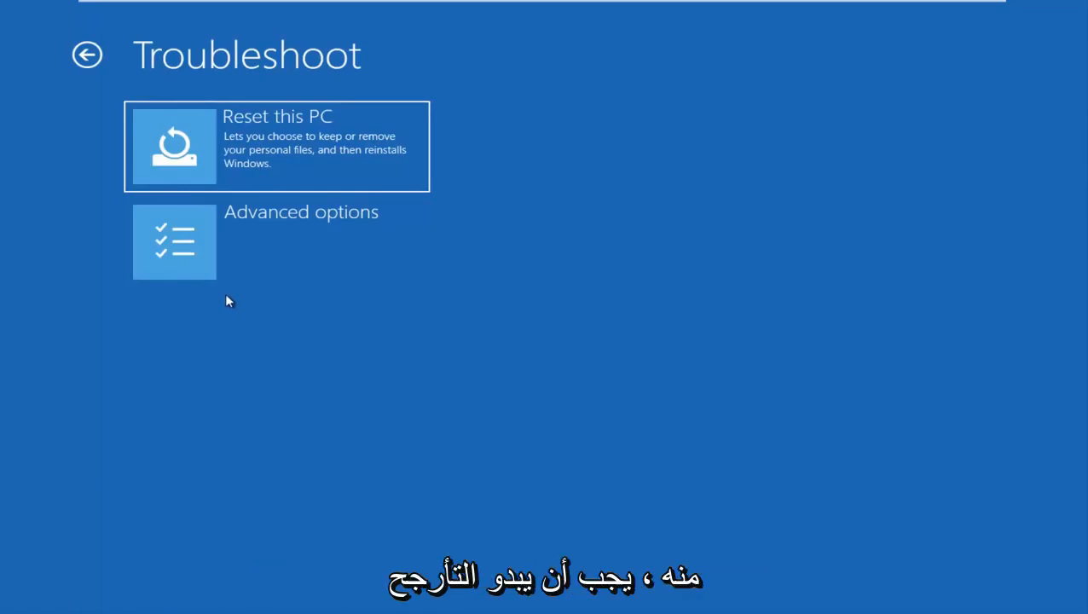
mouse_move(313, 333)
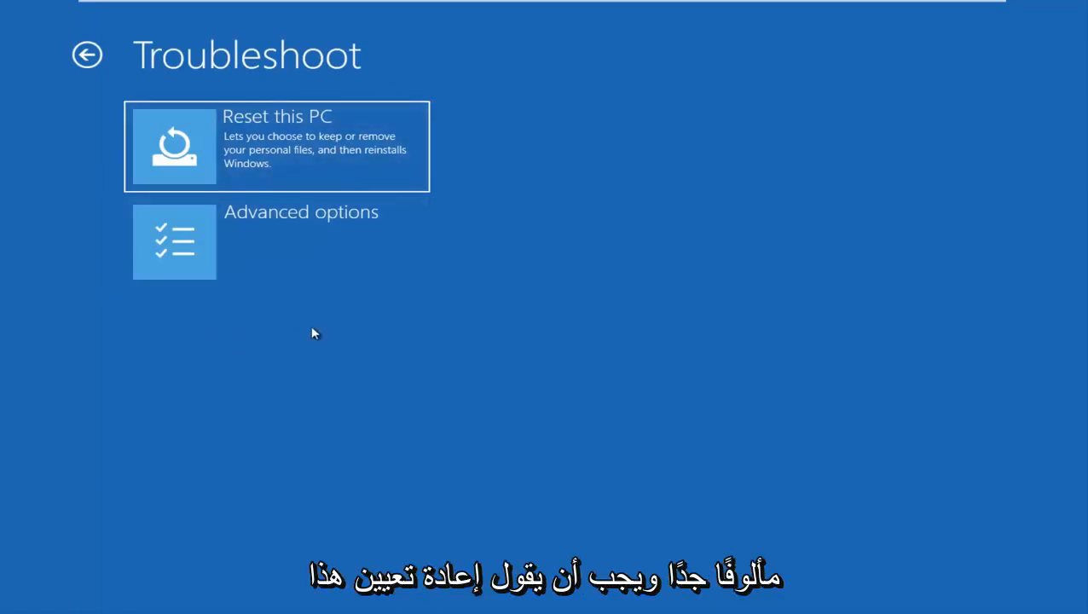
mouse_move(231, 151)
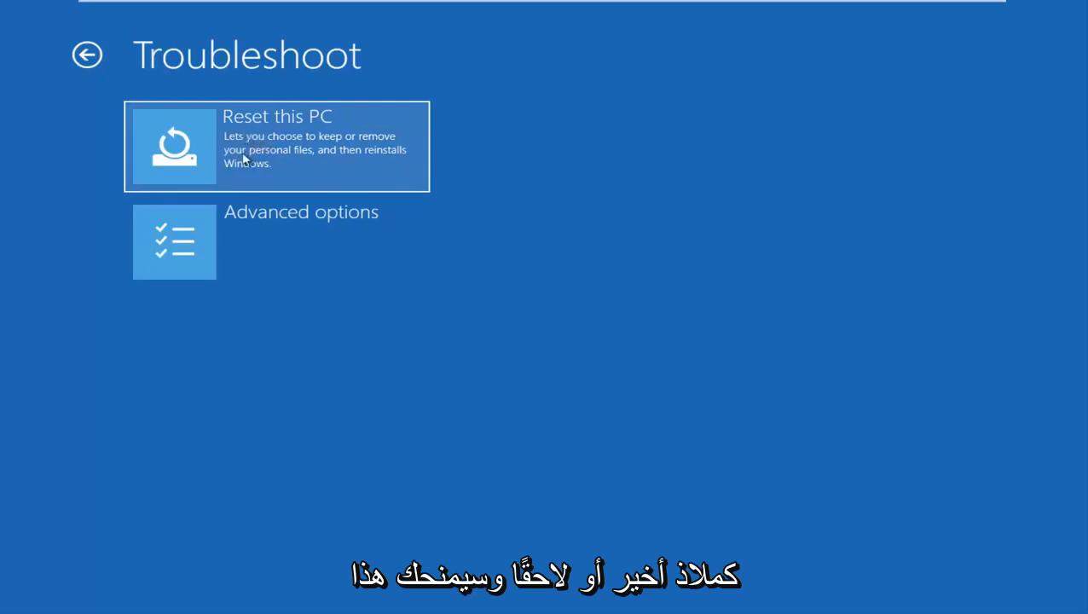
mouse_move(229, 169)
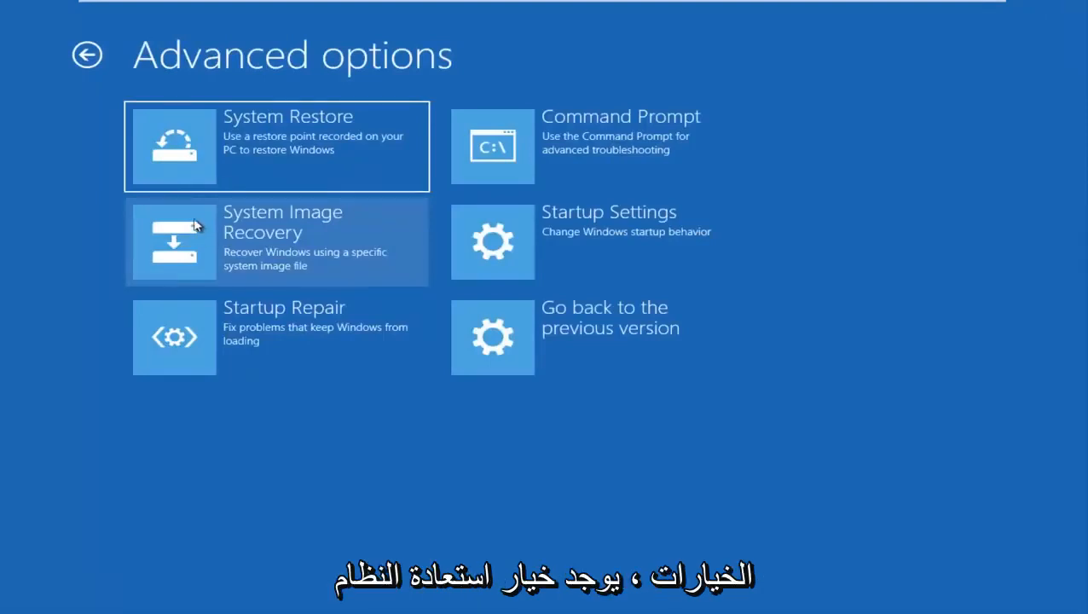
mouse_move(198, 130)
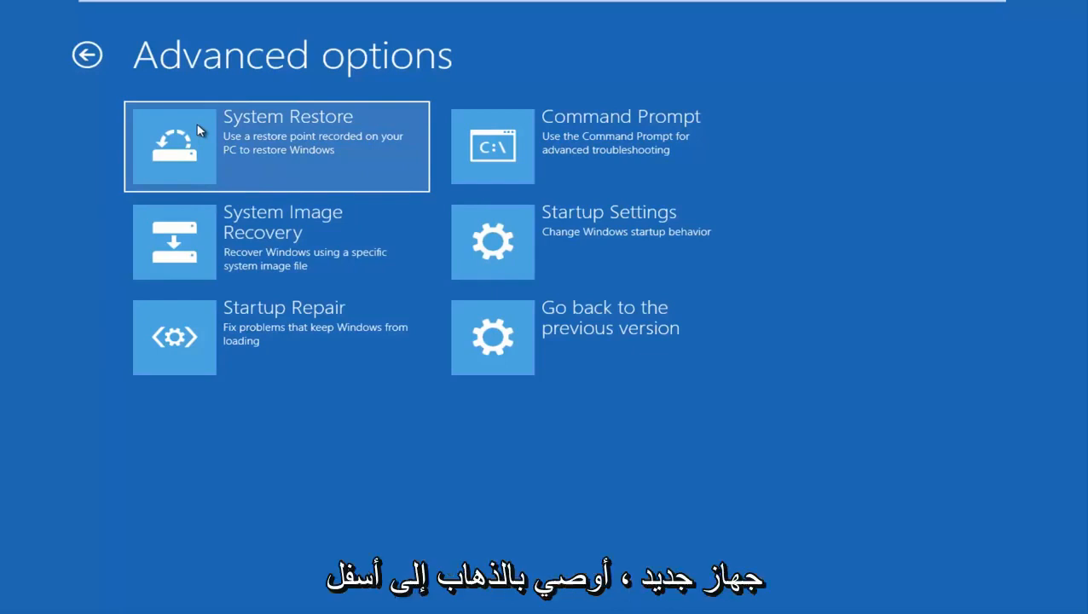
mouse_move(242, 147)
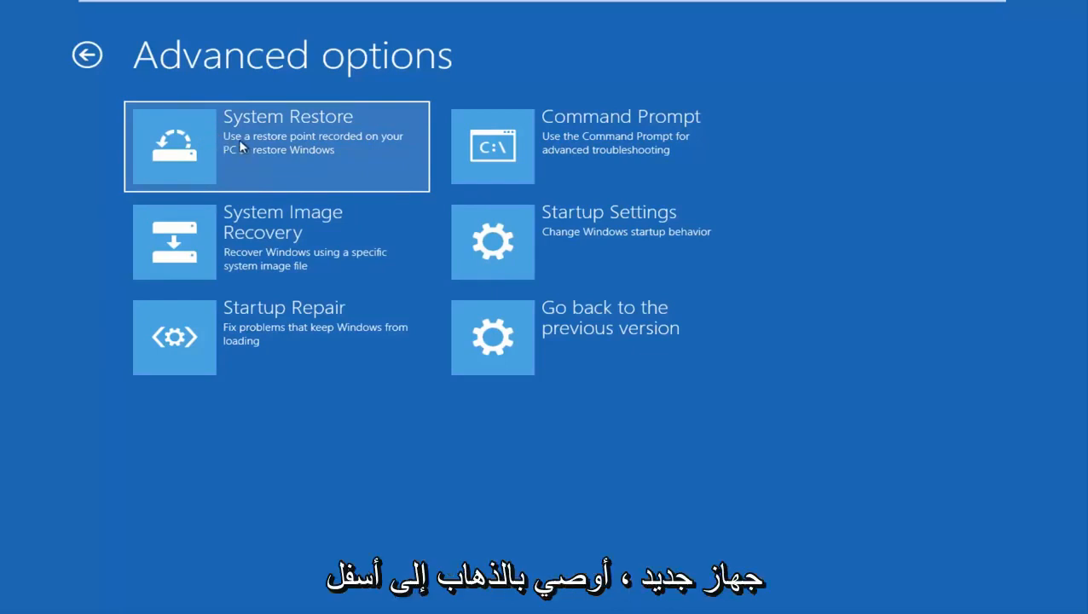
Launch System Restore from the Advanced options screen
click(277, 147)
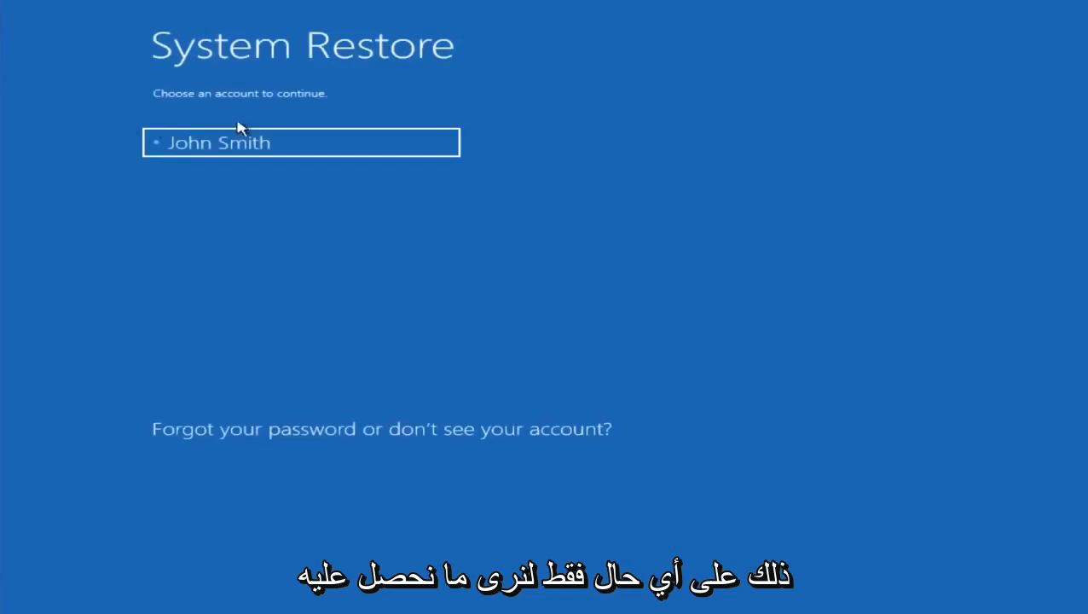
Select the account and submit its password to continue into System Restore
click(300, 143)
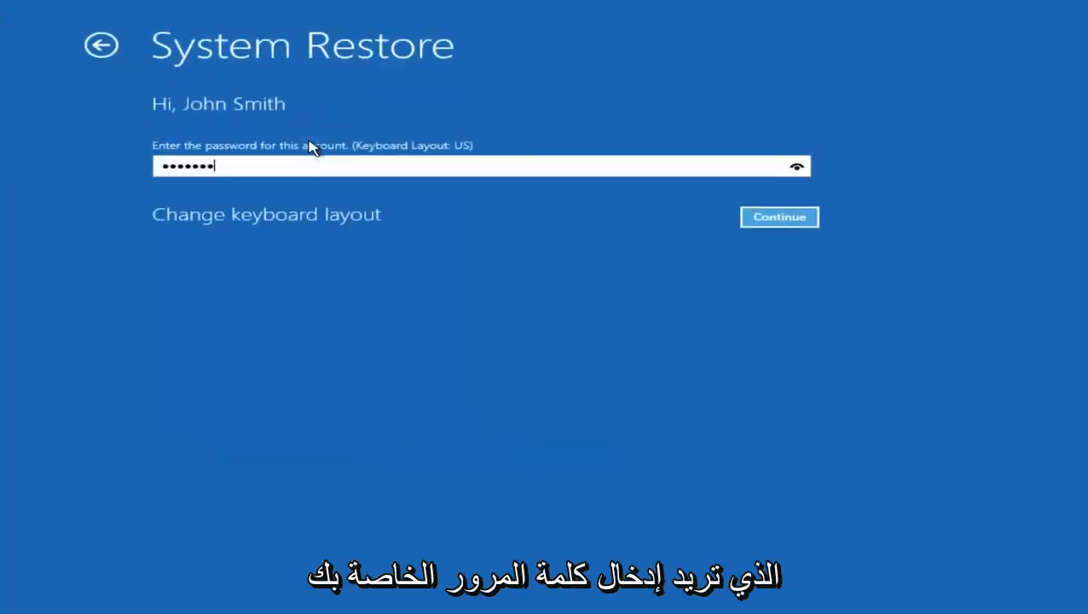
click(778, 216)
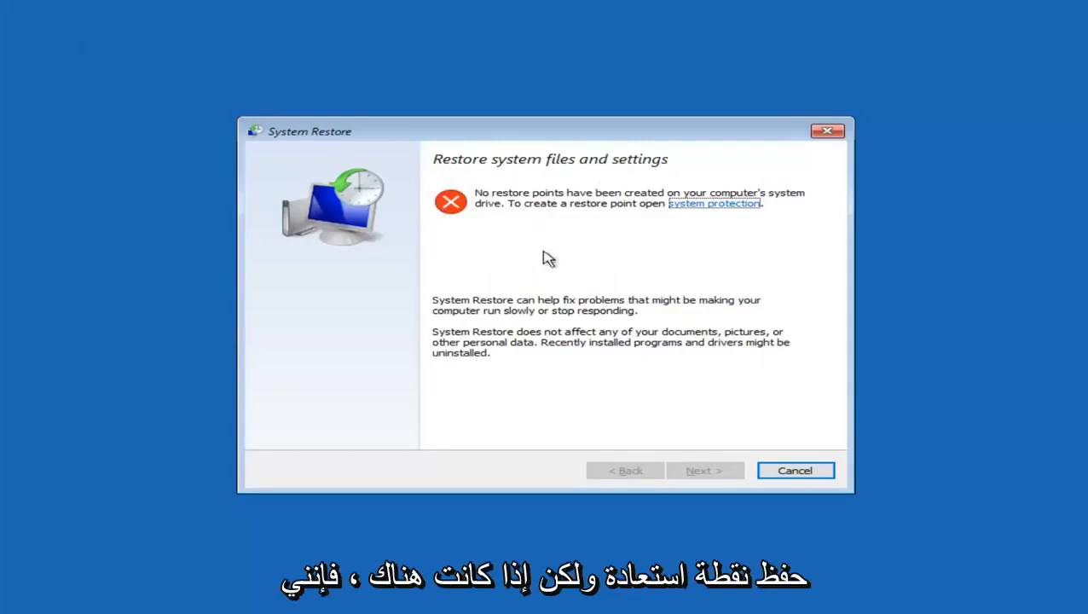
mouse_move(461, 230)
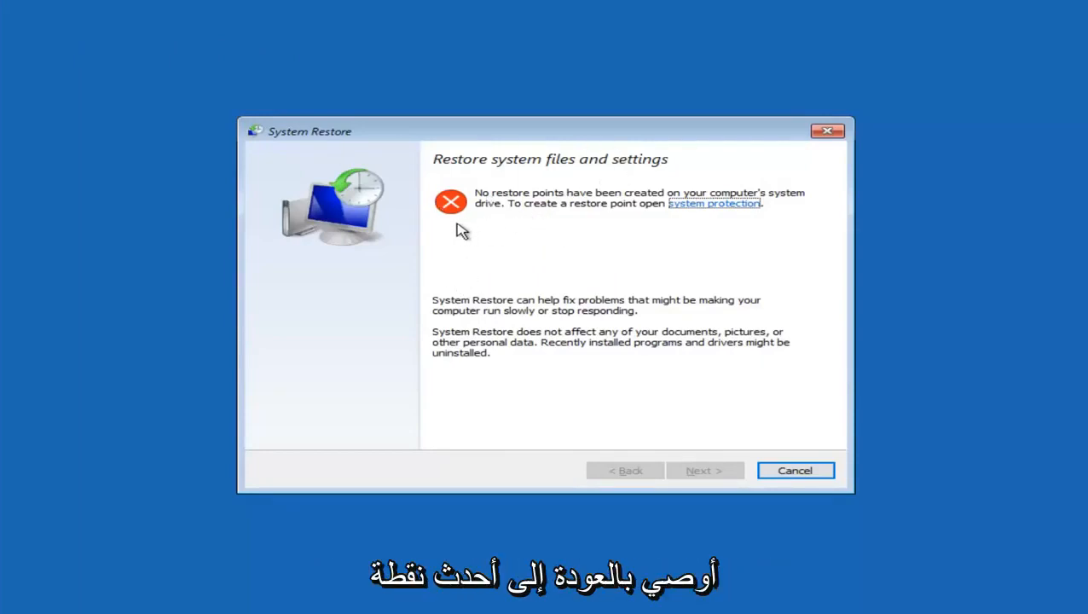
mouse_move(675, 393)
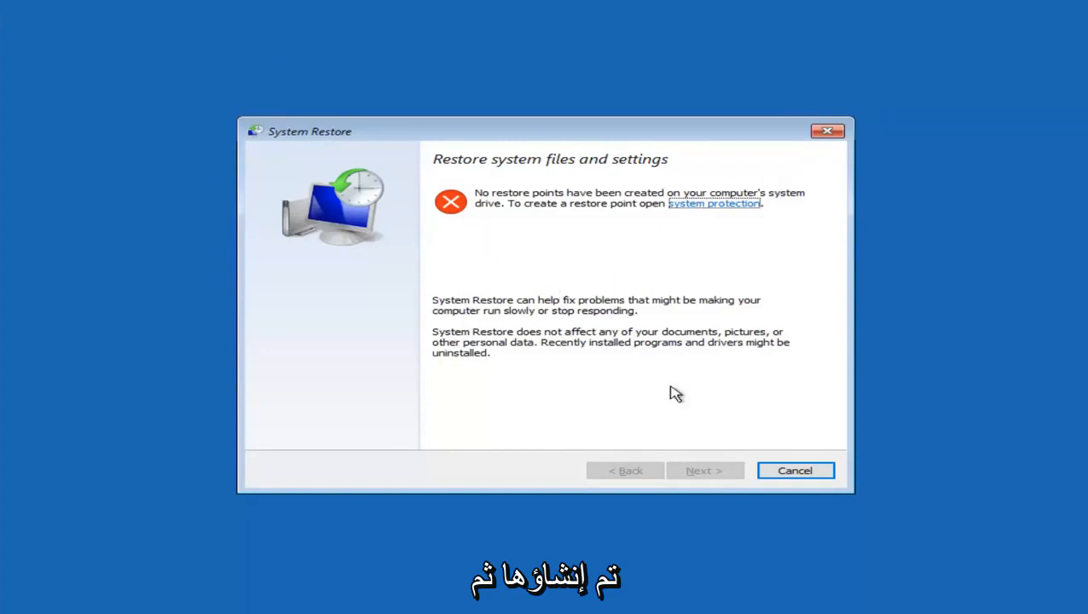
mouse_move(720, 479)
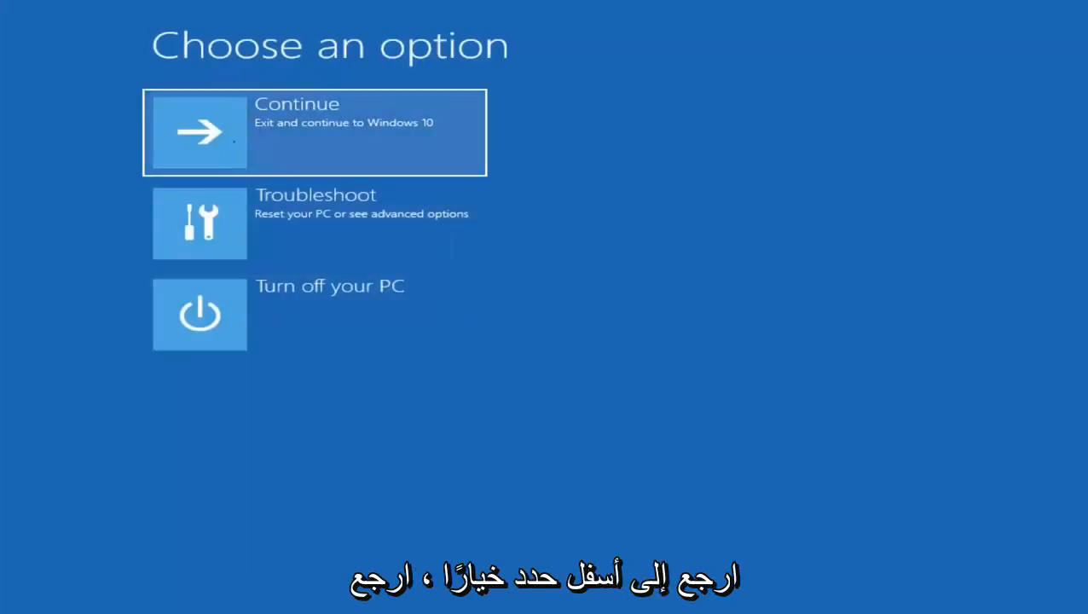
click(314, 222)
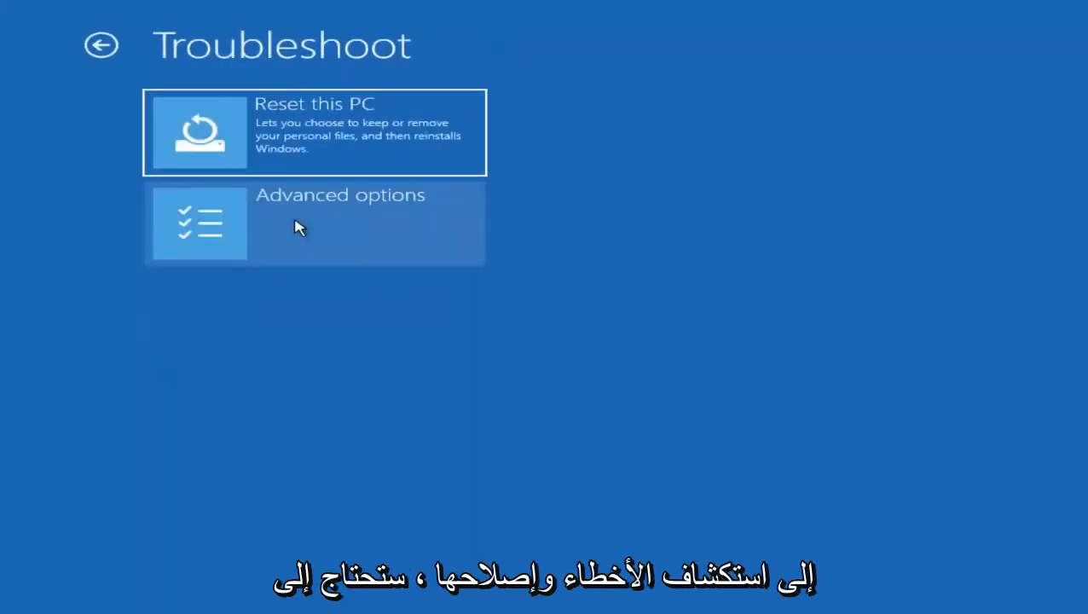
click(315, 223)
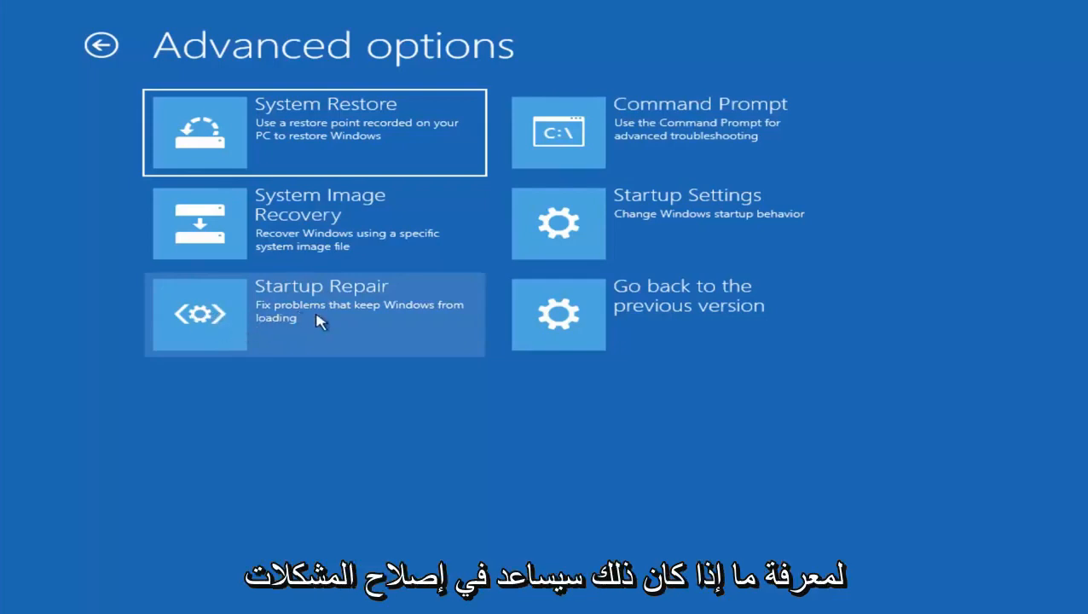
mouse_move(307, 319)
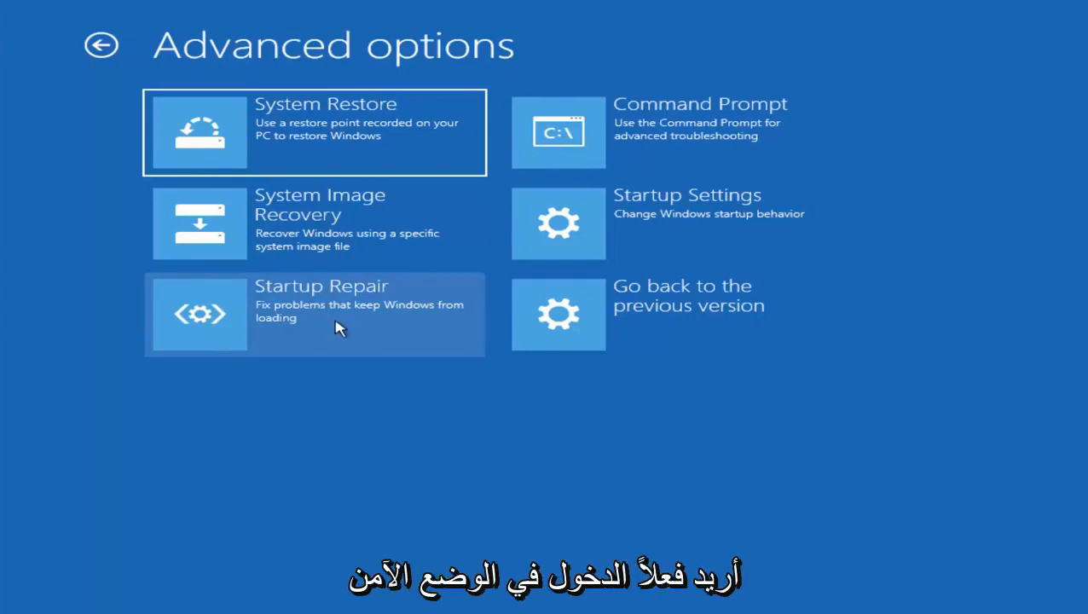
mouse_move(386, 191)
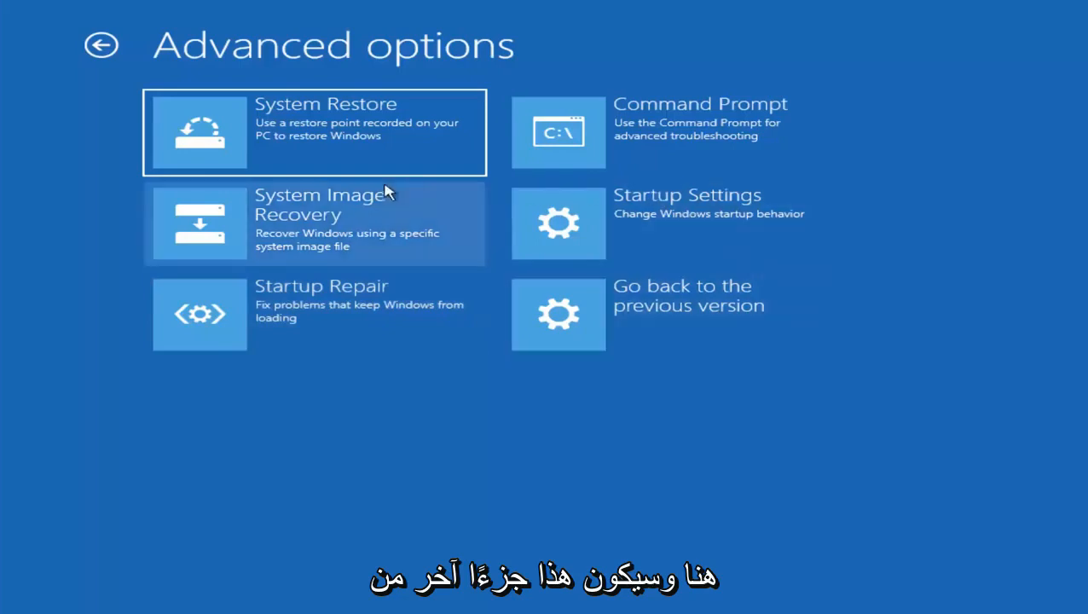
mouse_move(668, 237)
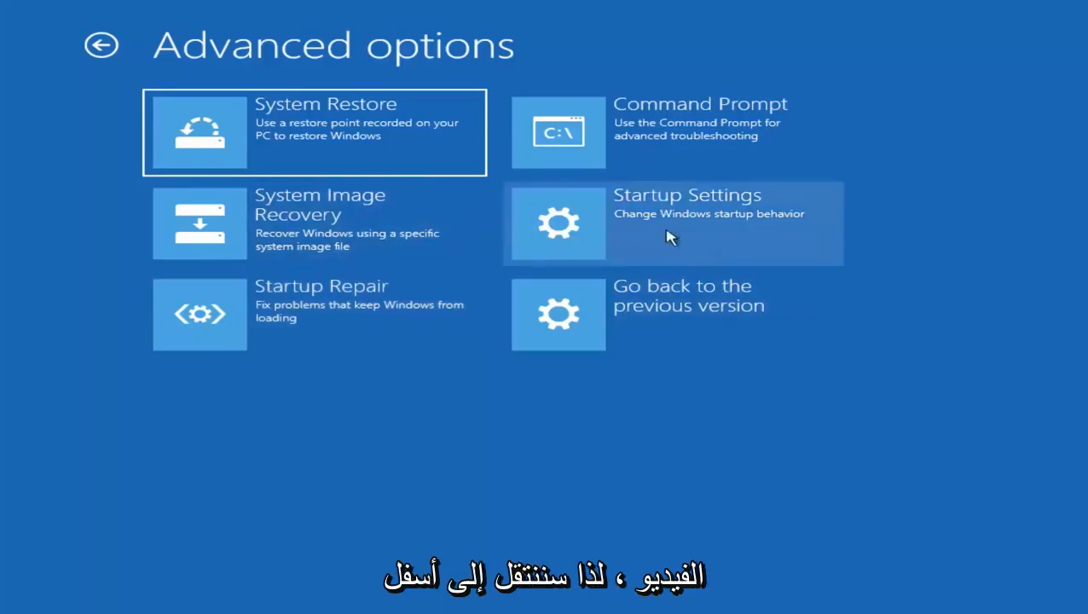
mouse_move(631, 241)
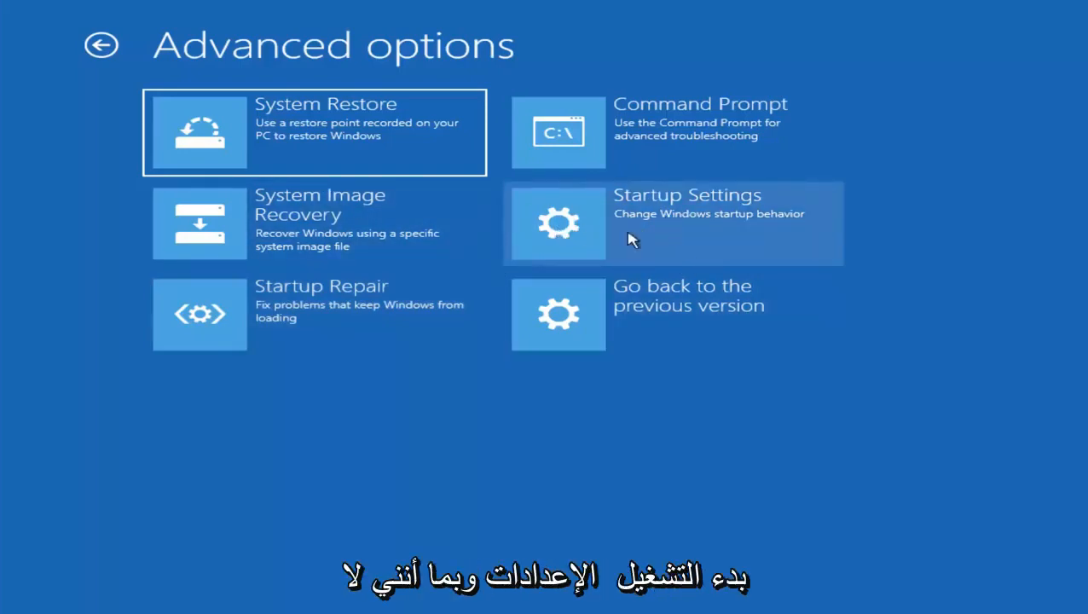
mouse_move(605, 447)
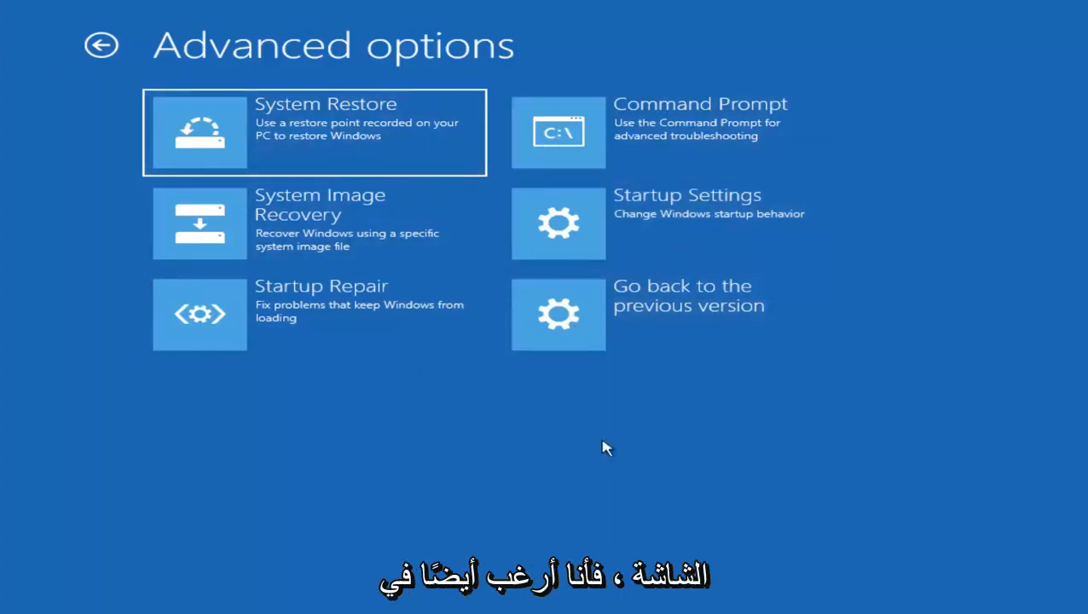
mouse_move(683, 311)
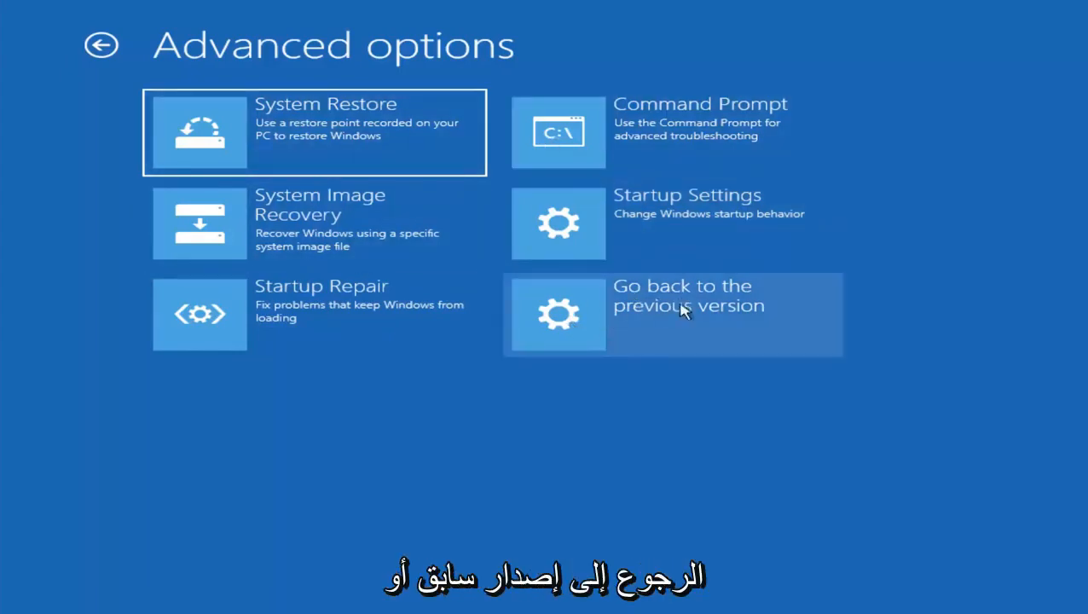
mouse_move(567, 324)
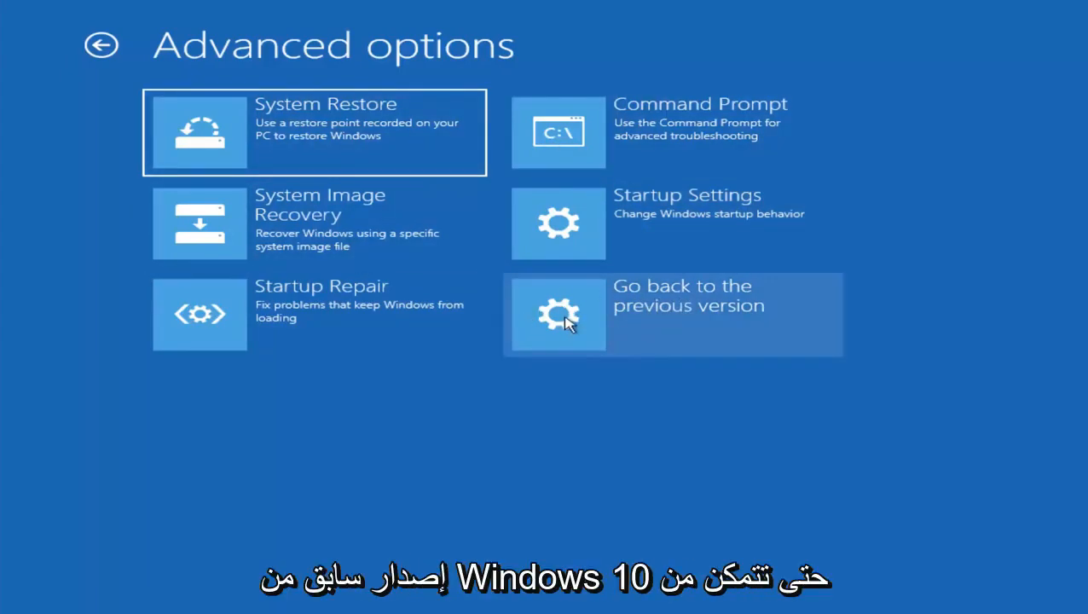
mouse_move(563, 331)
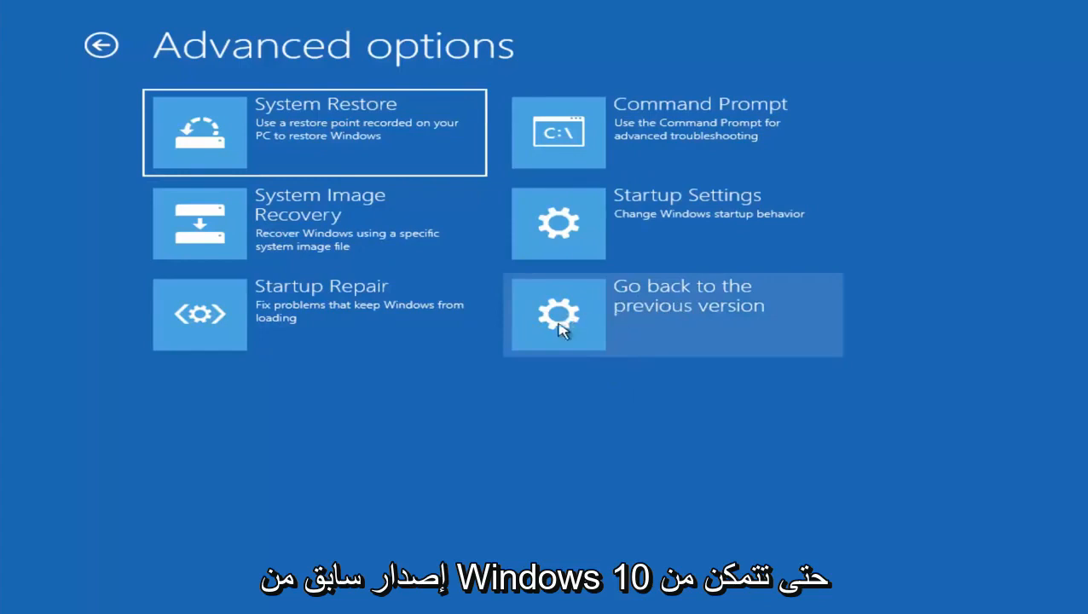
mouse_move(590, 328)
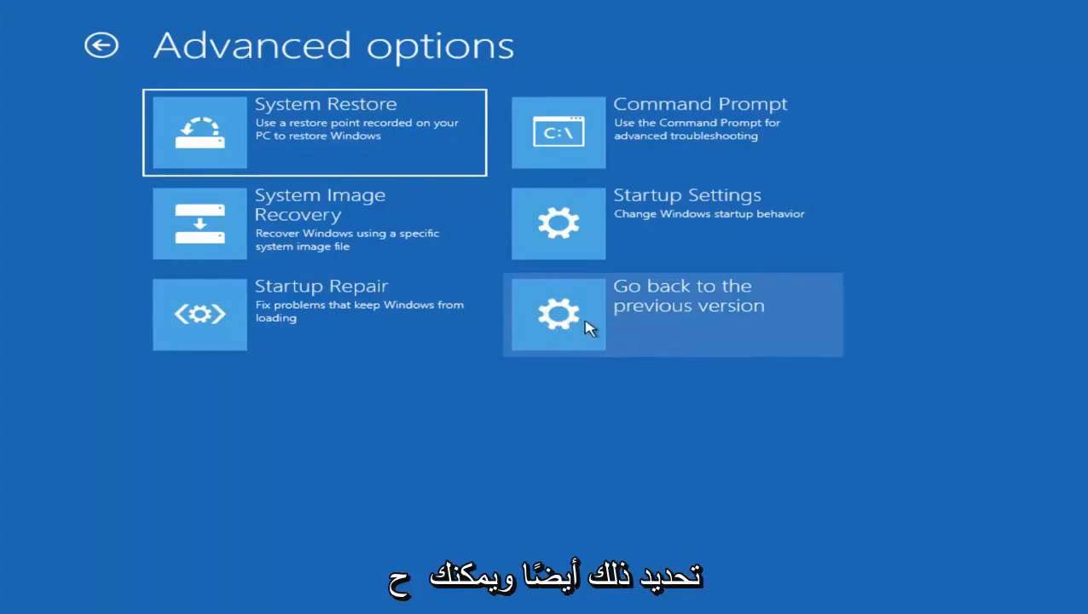
mouse_move(220, 242)
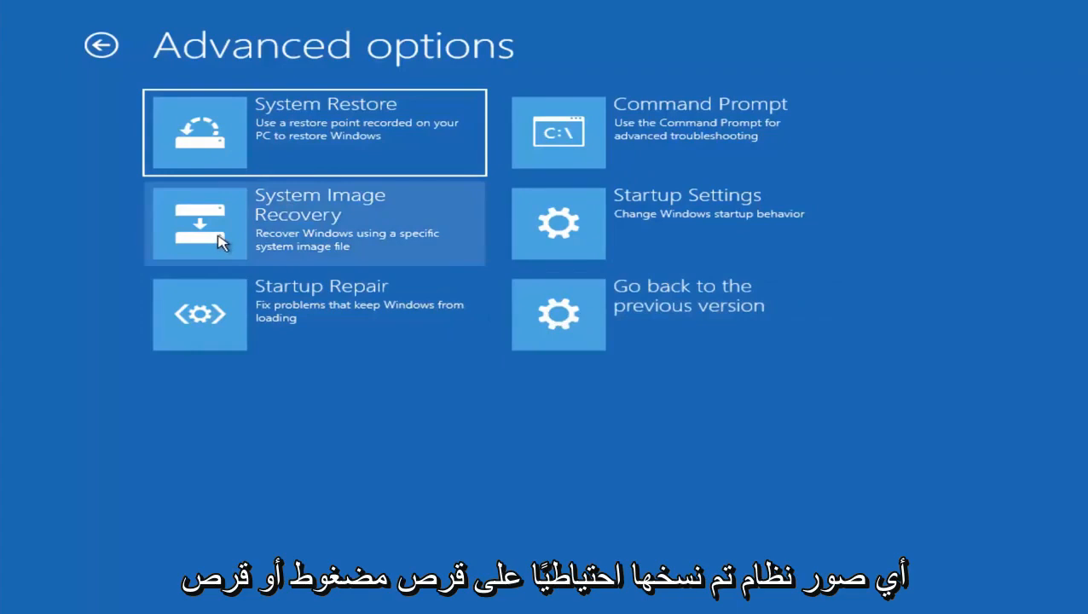
mouse_move(271, 235)
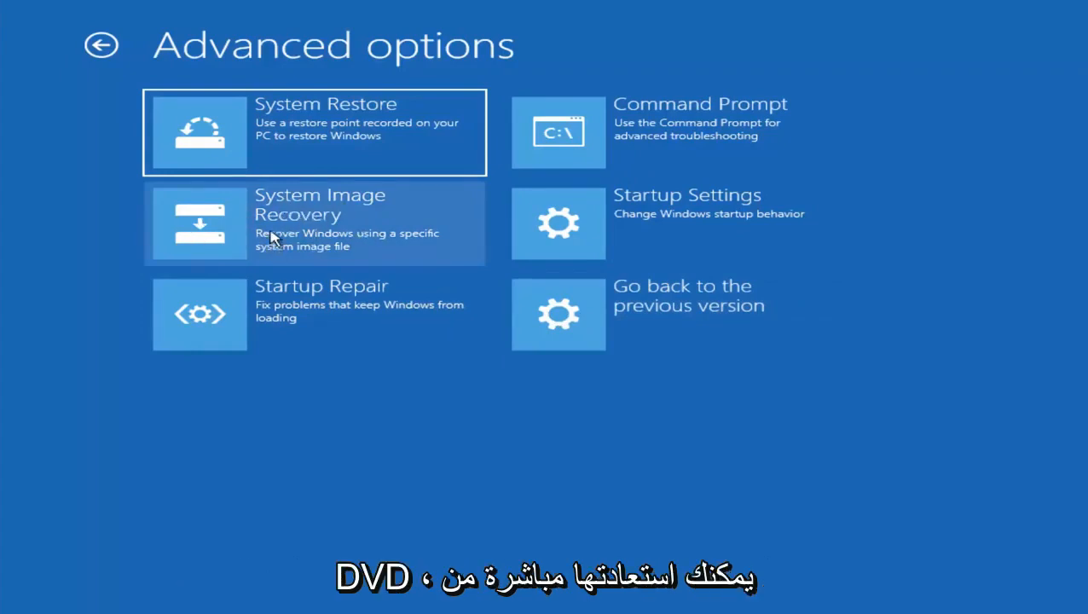
mouse_move(740, 239)
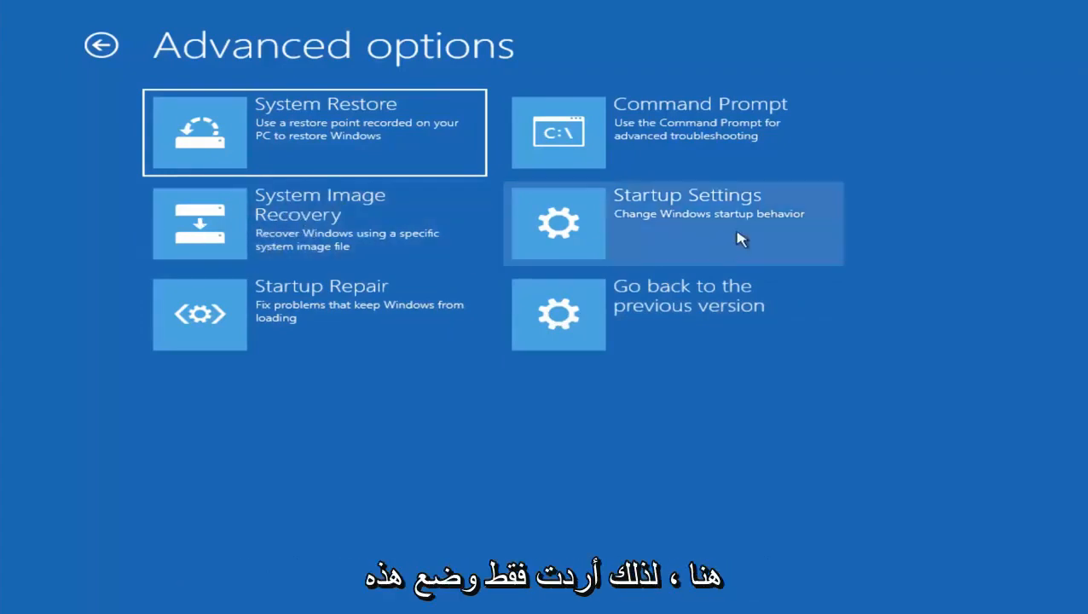
mouse_move(413, 335)
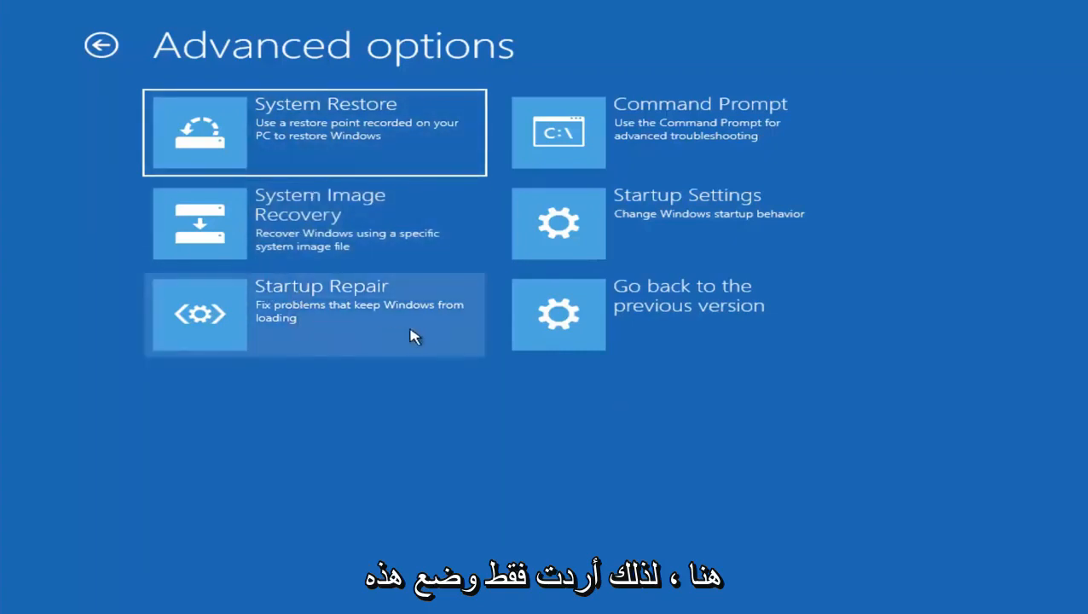
mouse_move(615, 218)
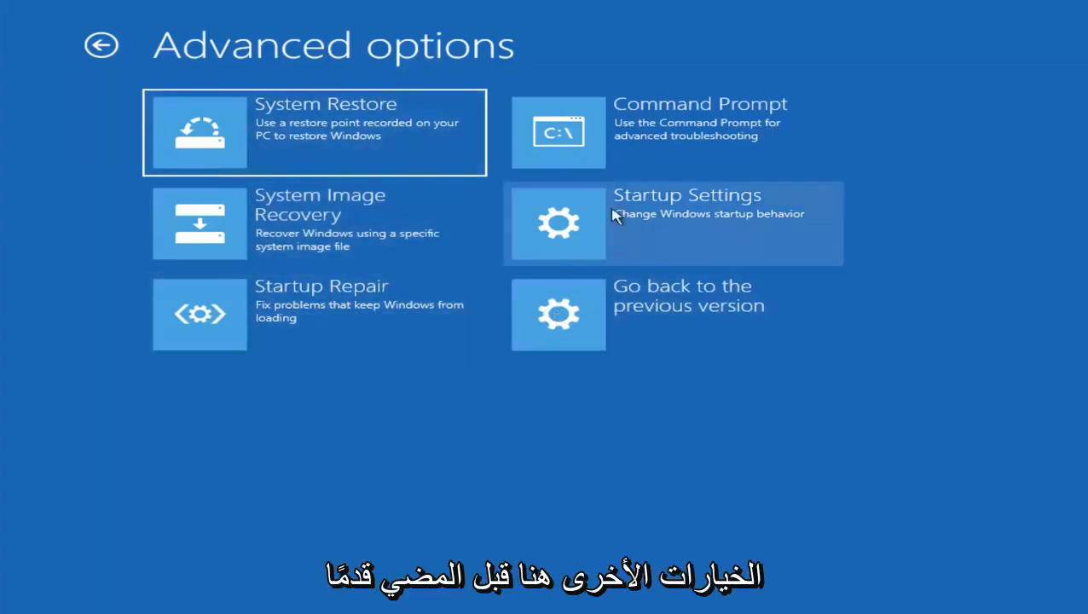
mouse_move(341, 198)
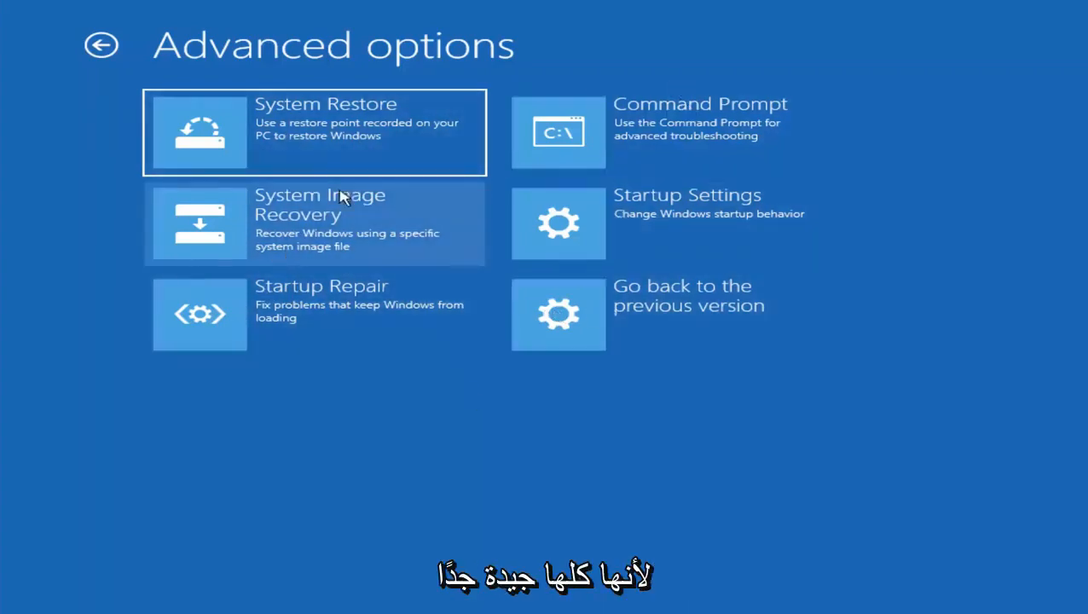
mouse_move(674, 133)
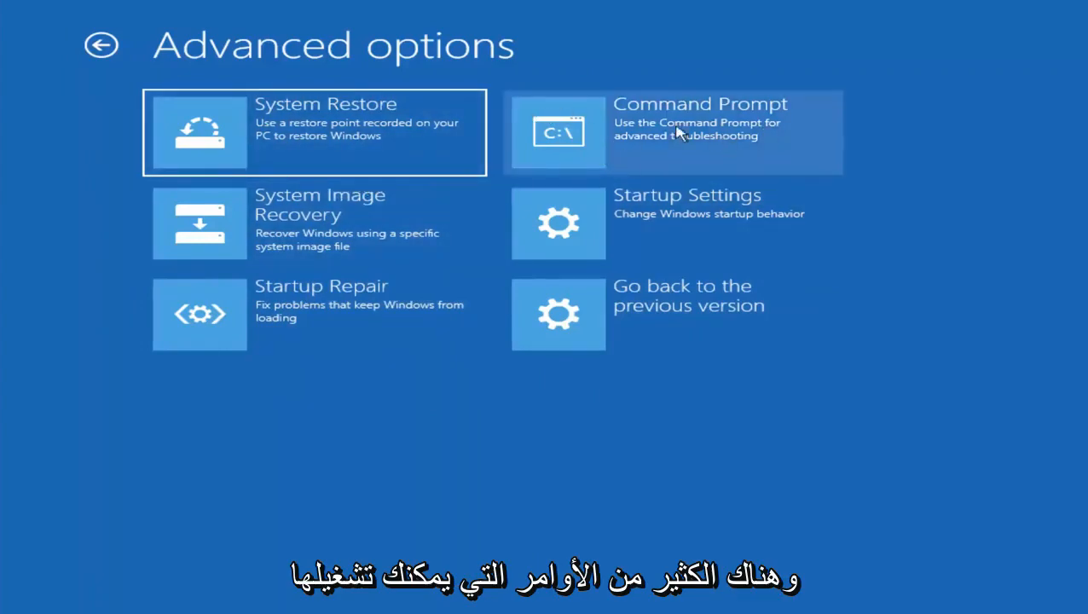
mouse_move(597, 140)
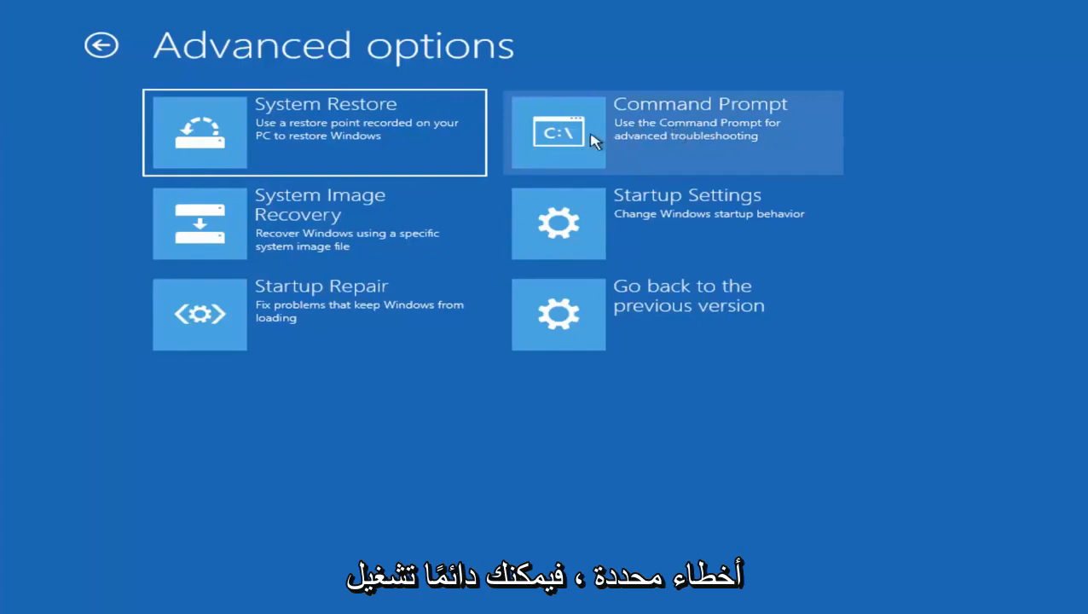
mouse_move(208, 196)
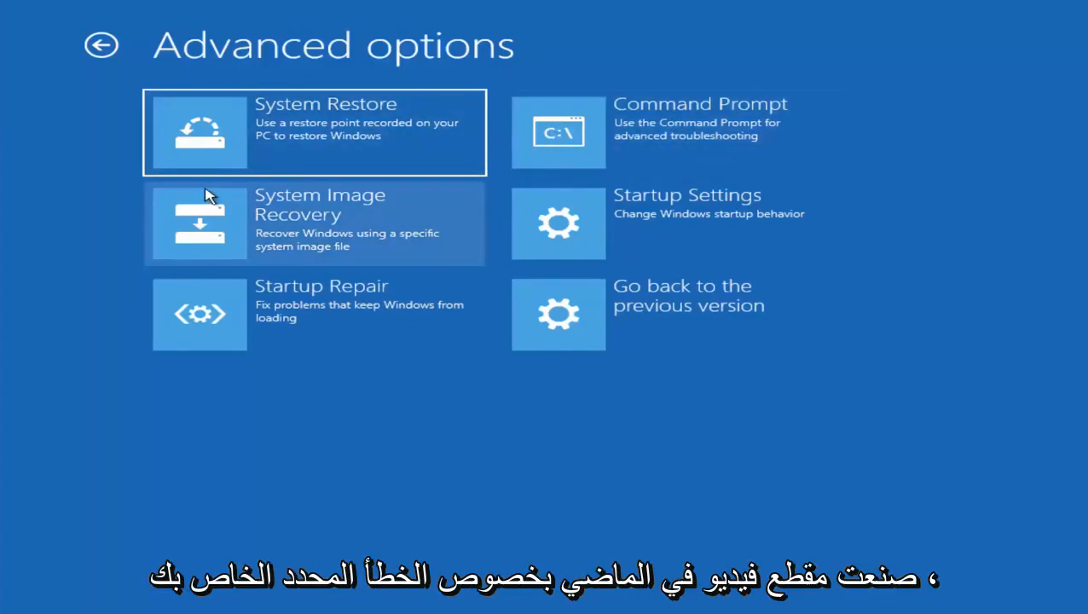
mouse_move(242, 201)
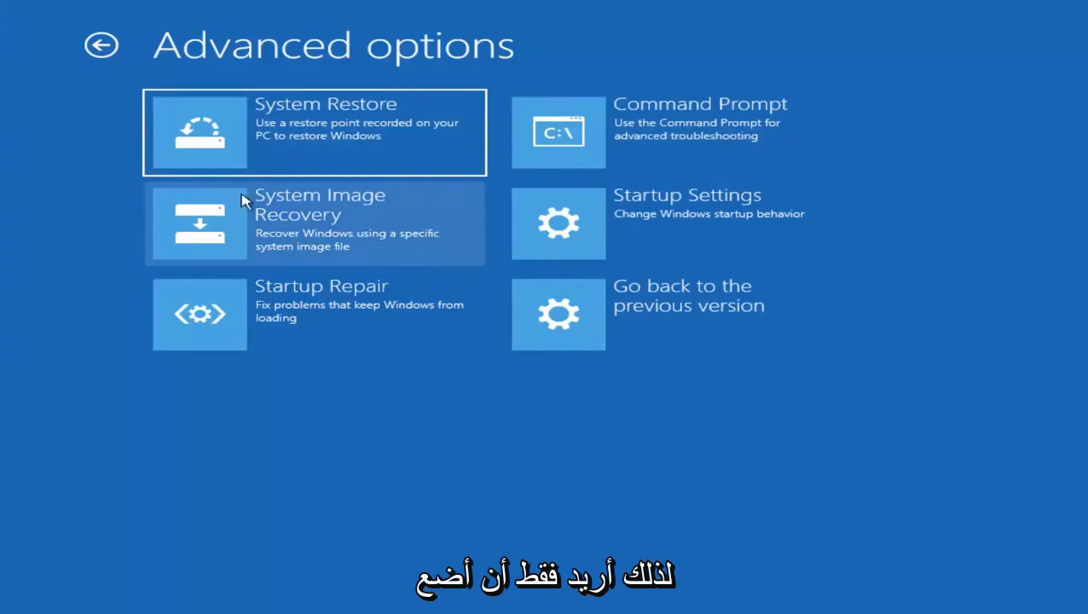
mouse_move(585, 235)
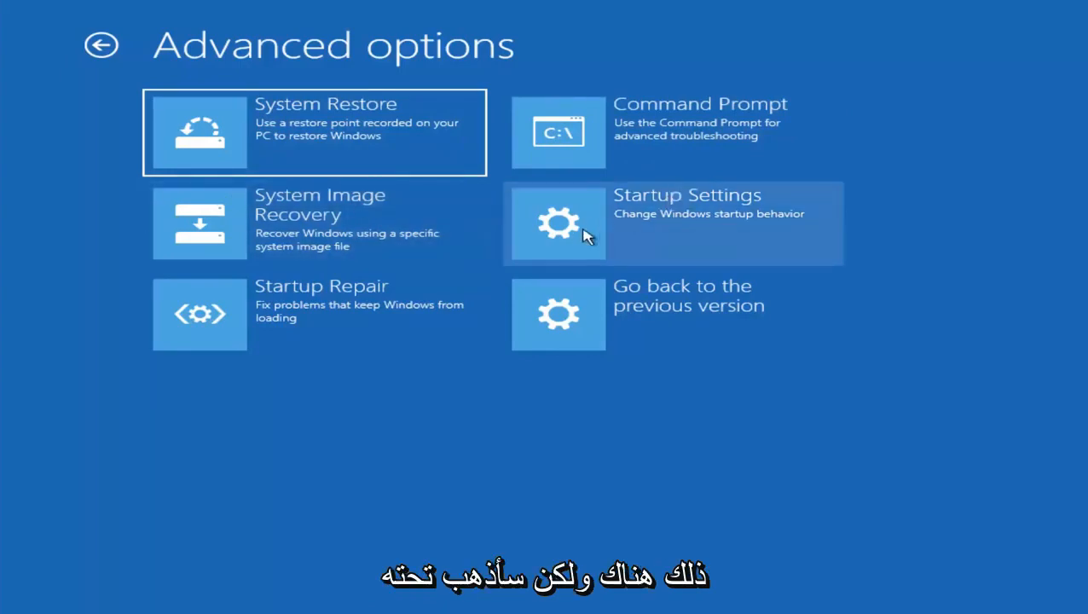
Choose Startup Settings and restart the PC to reach the startup options
click(672, 221)
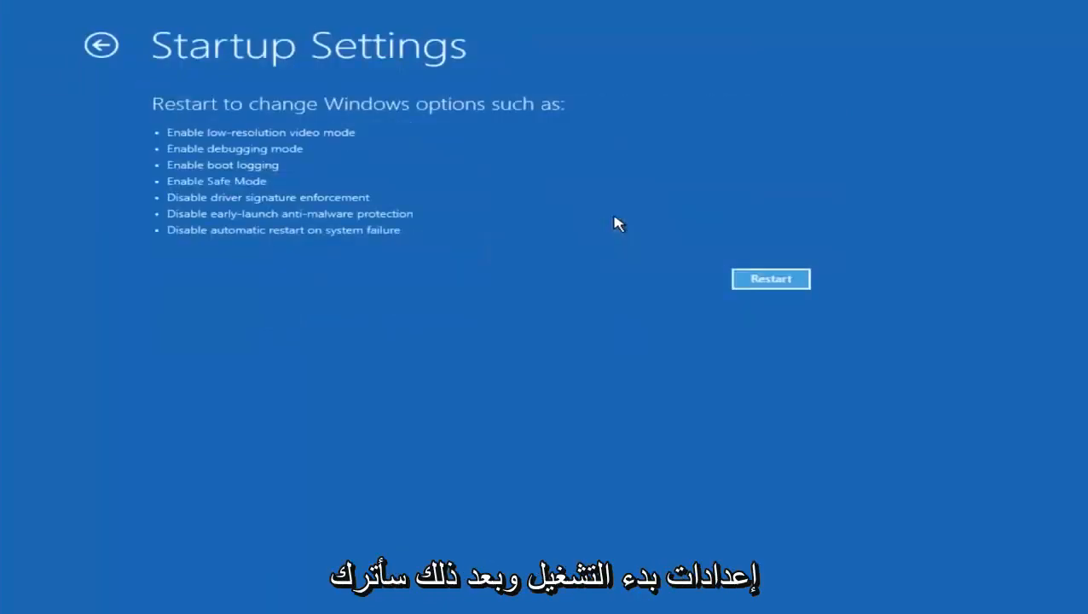
click(769, 279)
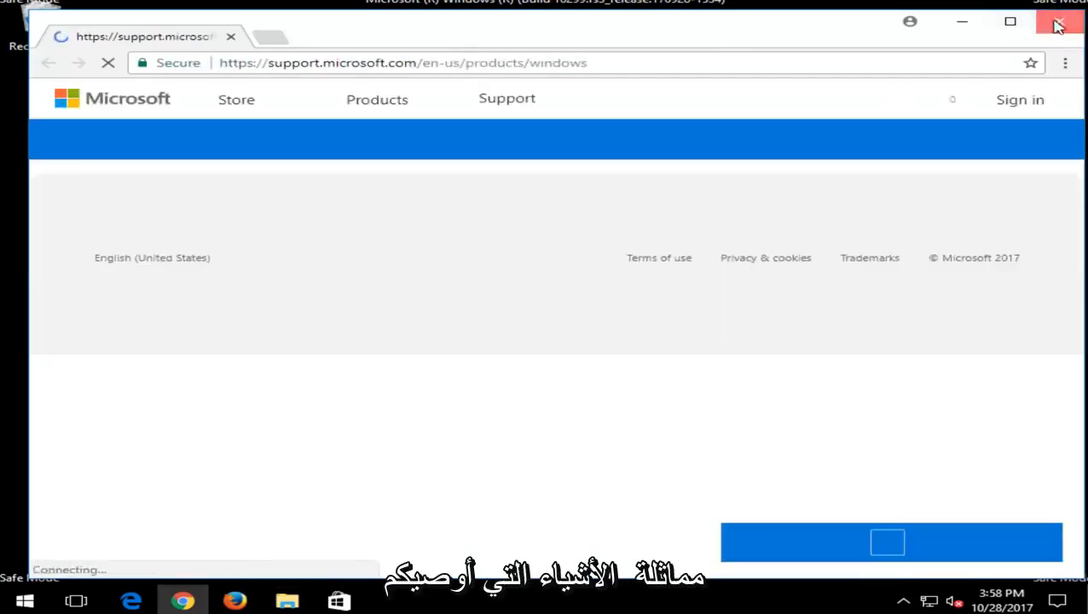
Close the Chrome window showing the Microsoft Windows support page
click(1059, 22)
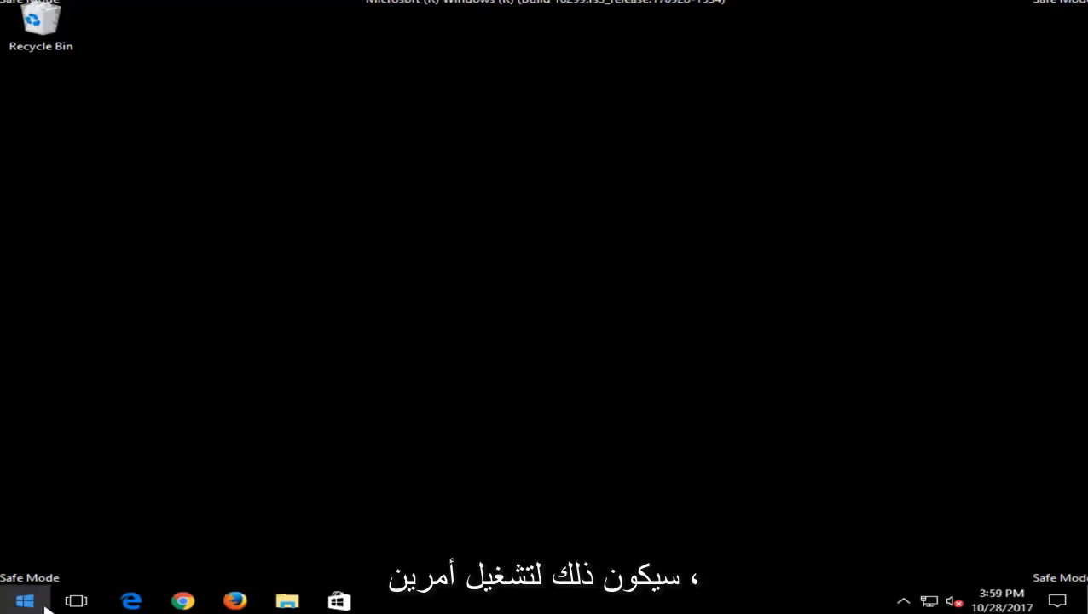
mouse_move(140, 383)
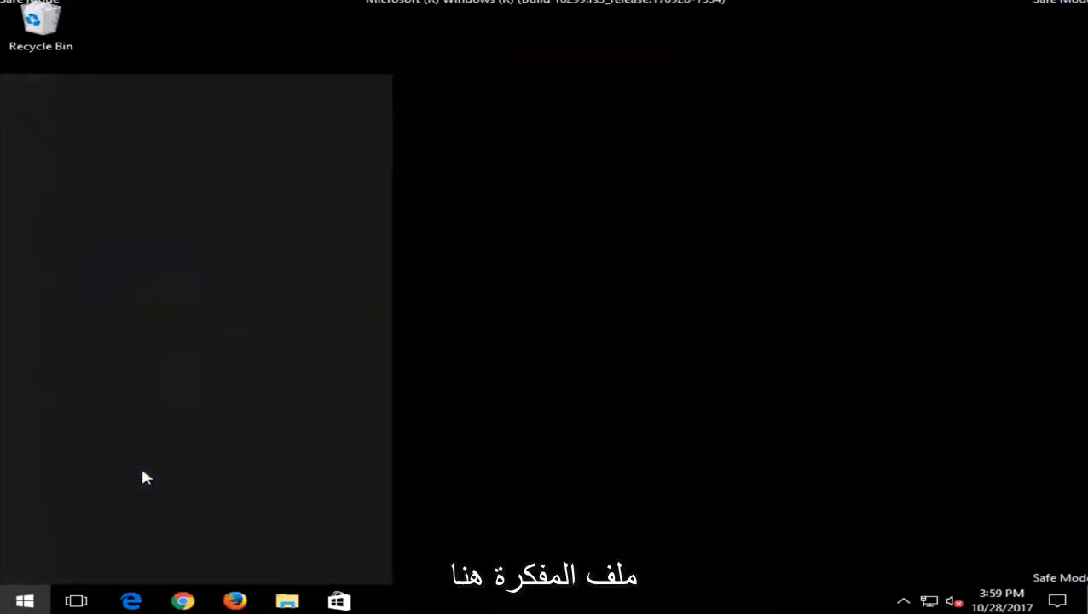
Launch Notepad from Start search and move its window to the top left
text(notepad)
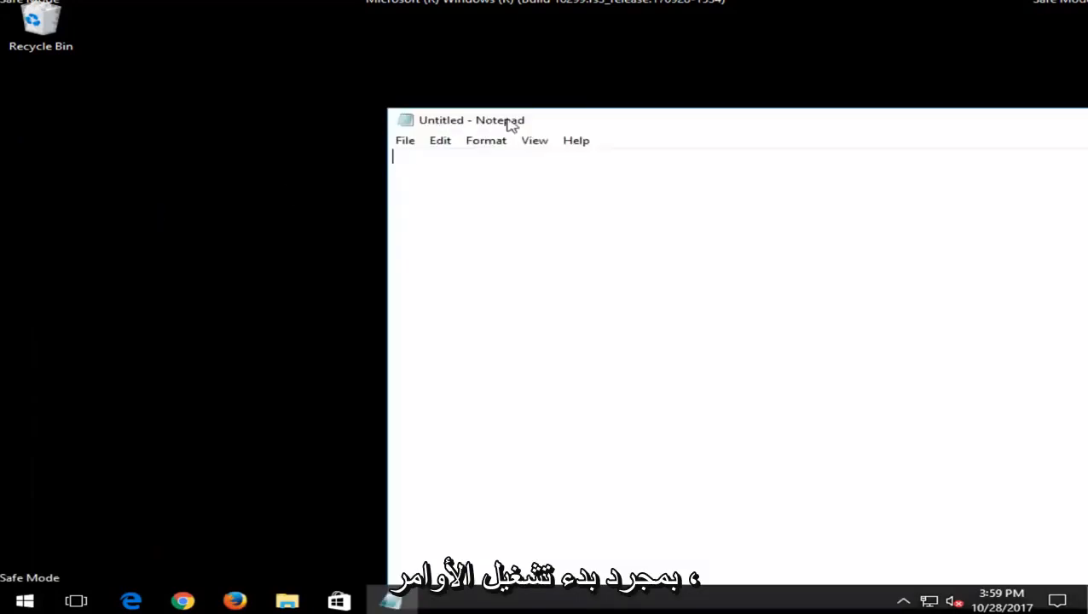
drag(470, 120, 167, 63)
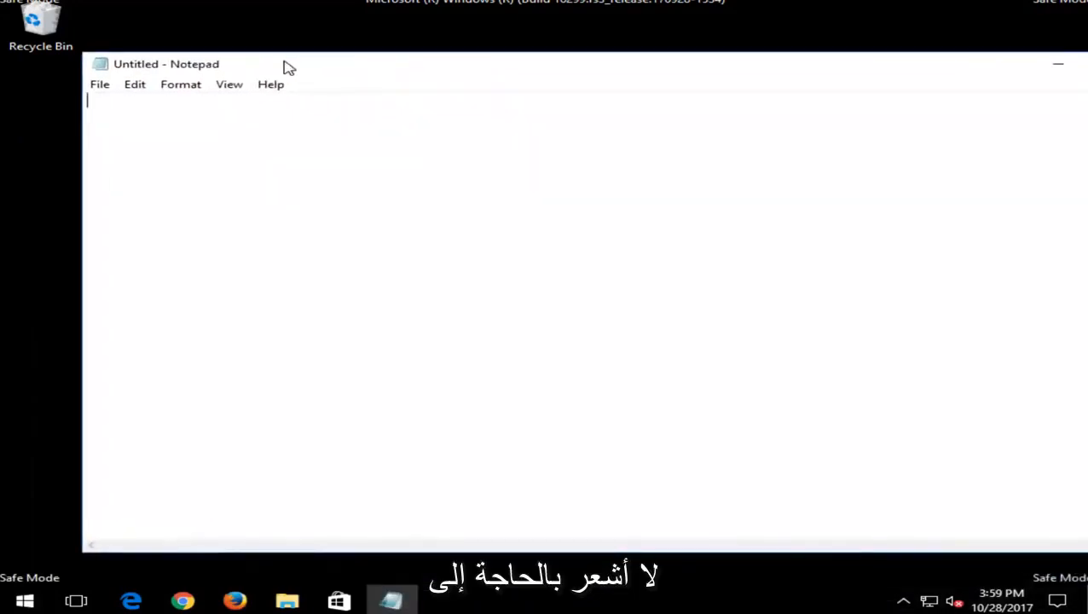
mouse_move(270, 227)
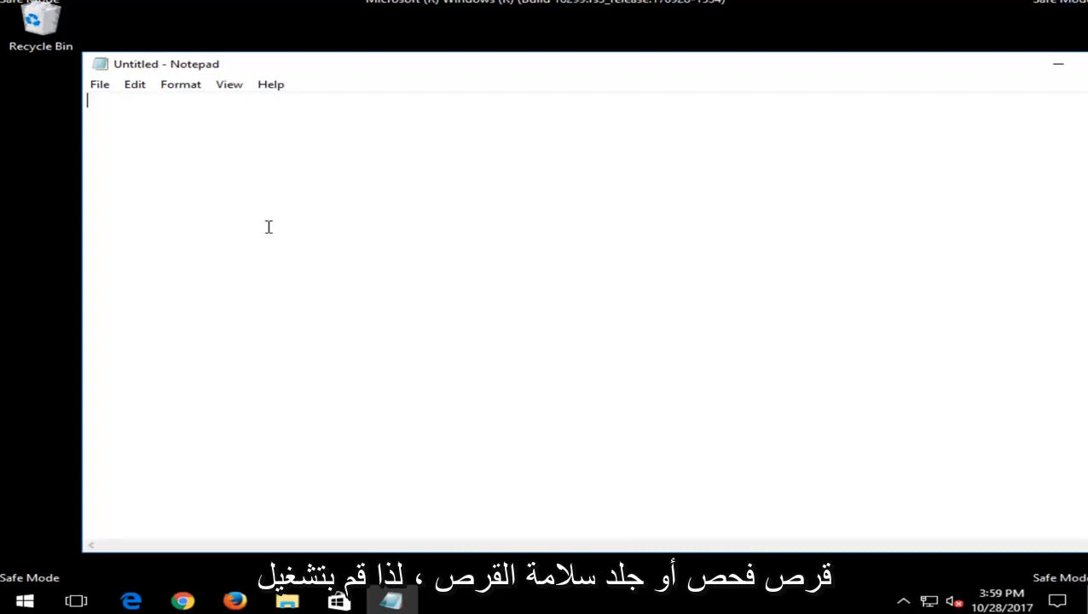
Write 'Chkdsk /f /r' and 'sfc /scannow' on separate lines of the note
text(C)
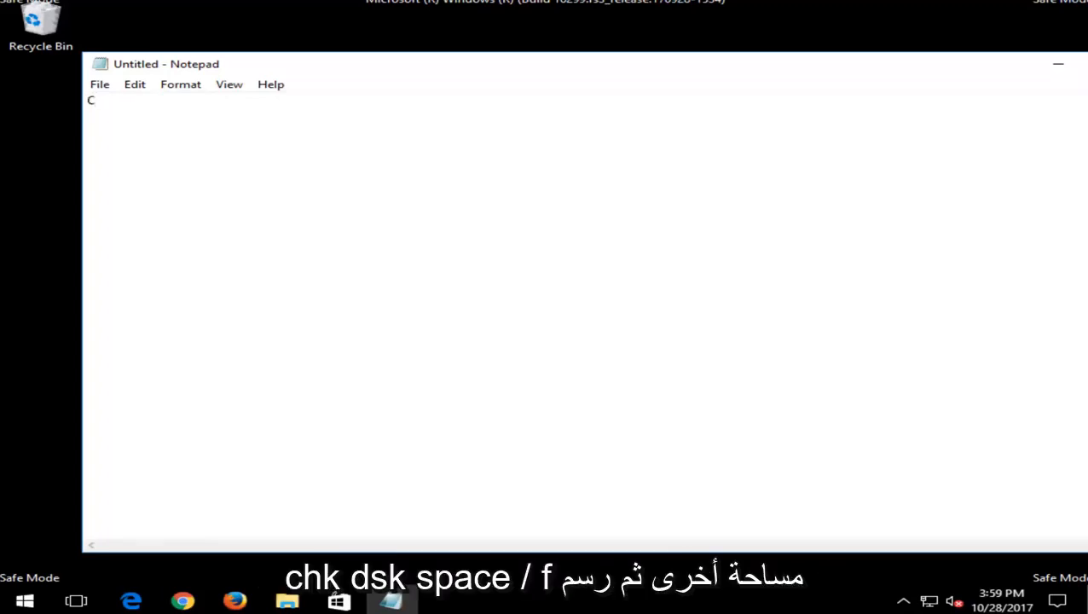
text(hkd)
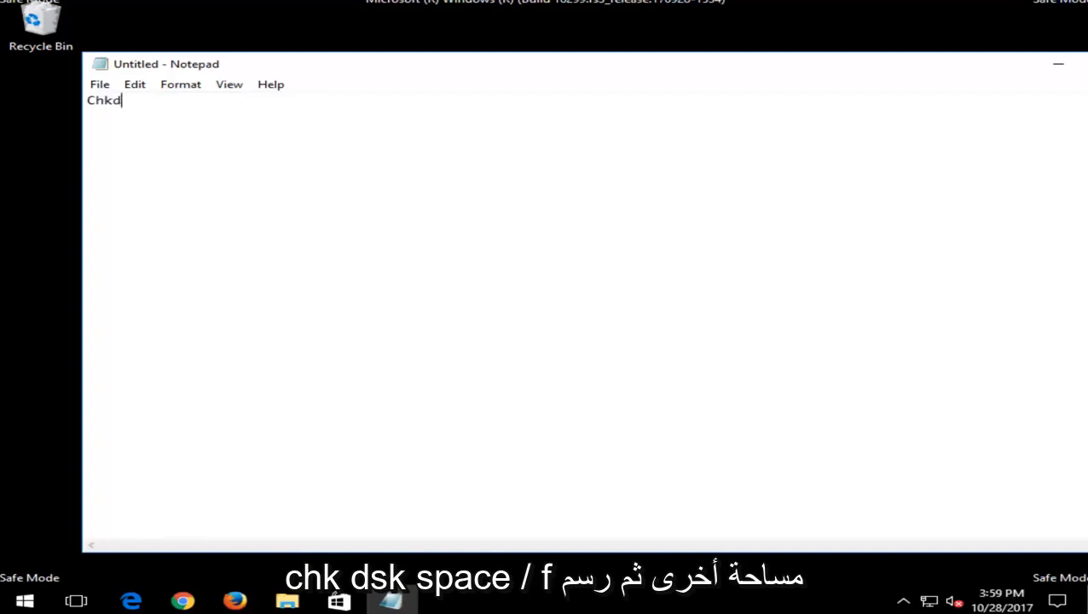
text(sk /)
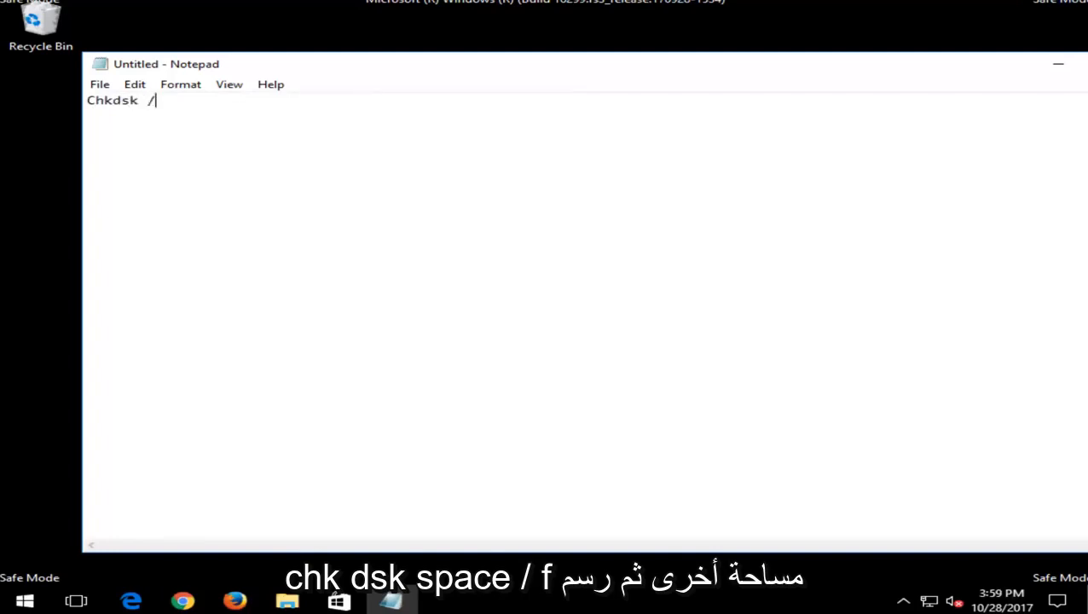
text(f)
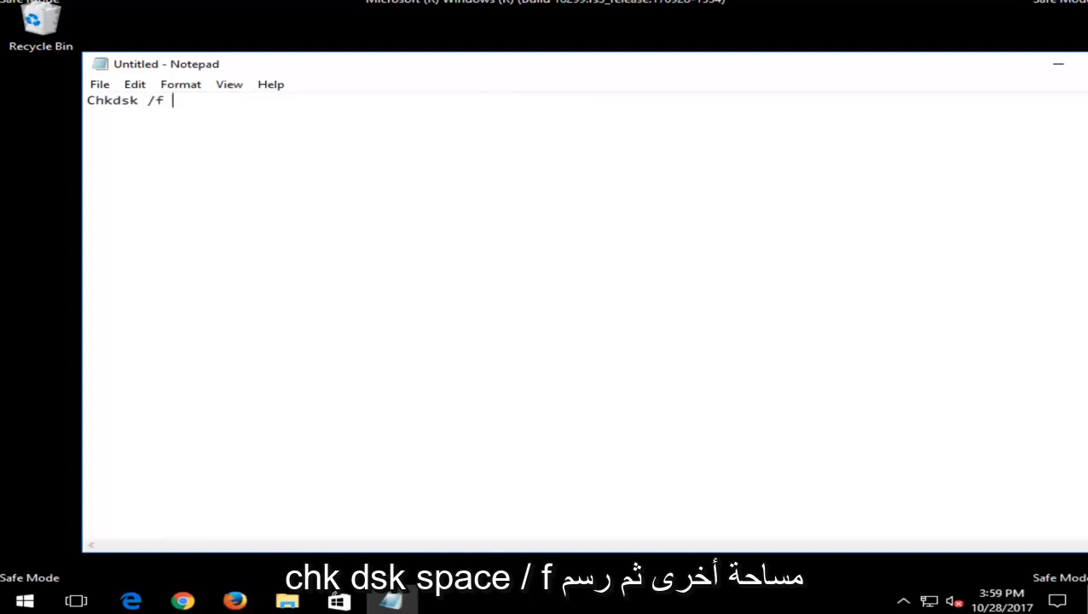
text(/r)
text(sfc)
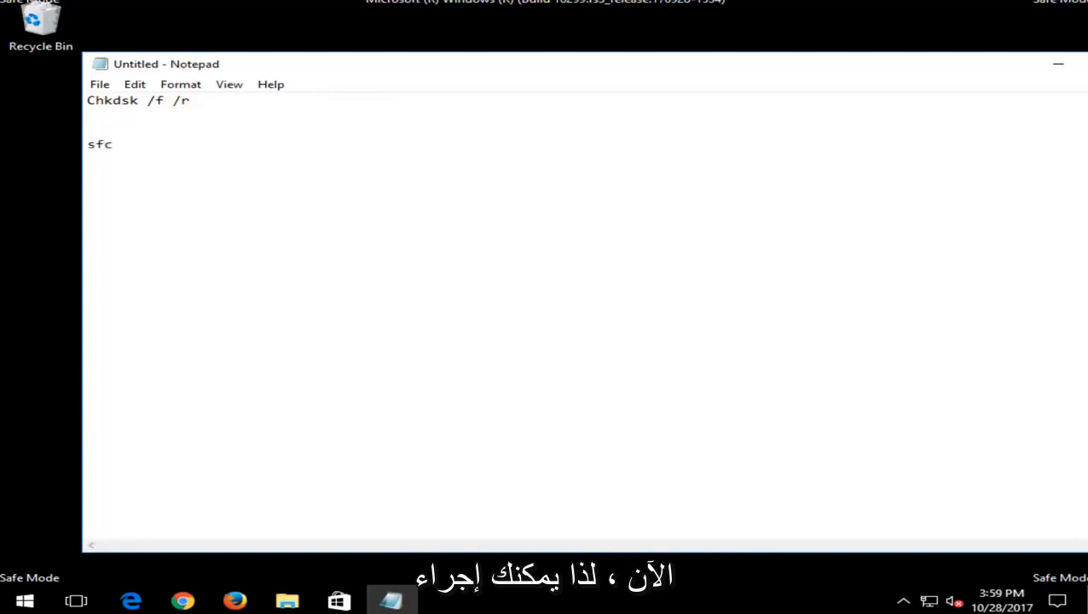
text(/s)
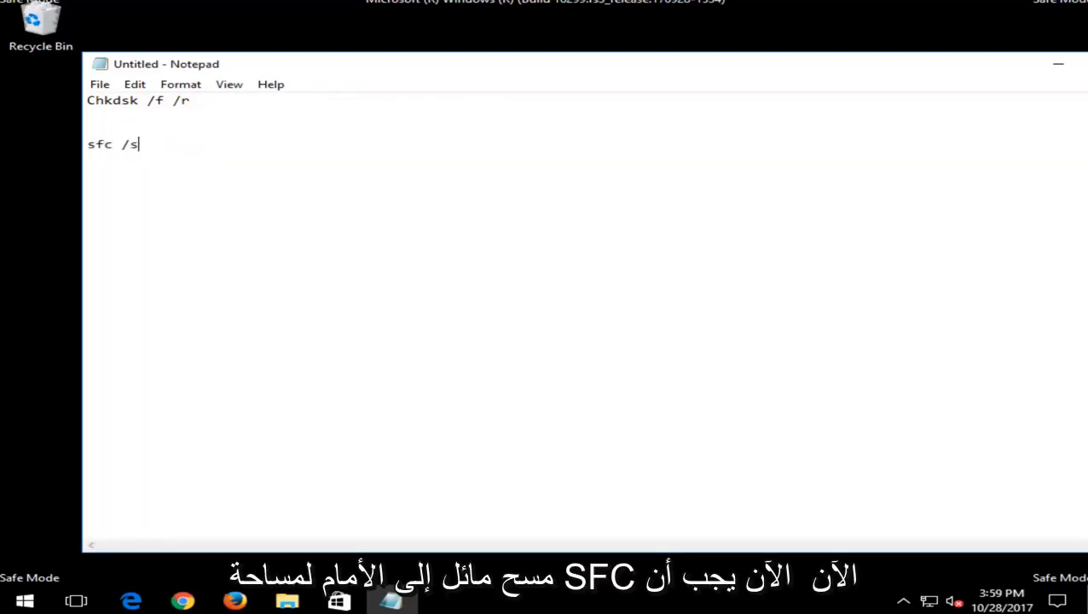
text(cannow)
text(command prompt)
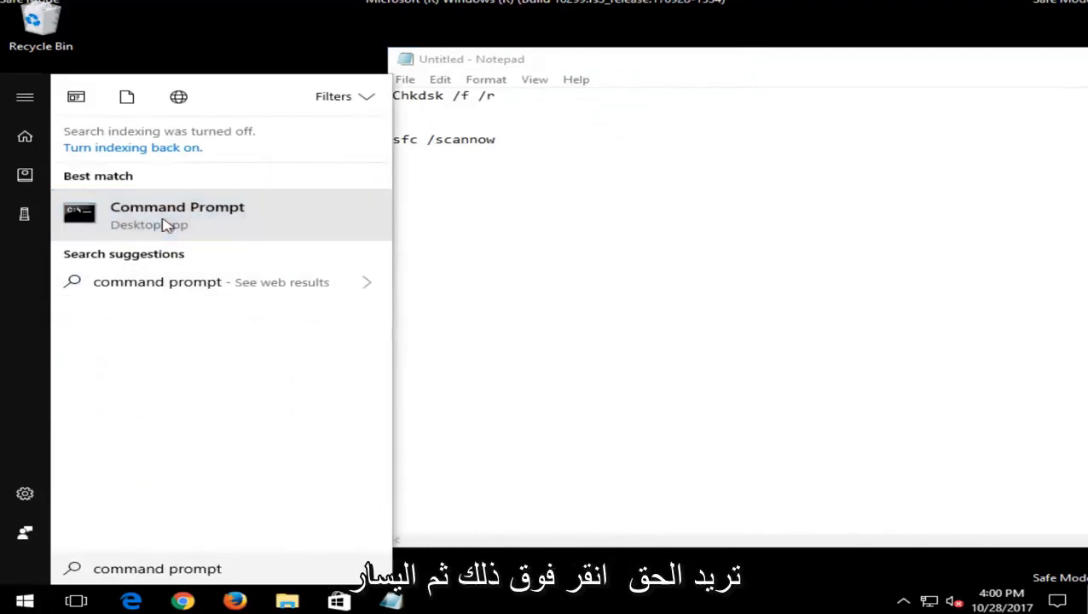
Start Command Prompt as administrator and copy the Chkdsk /f /r line from Notepad
click(178, 215)
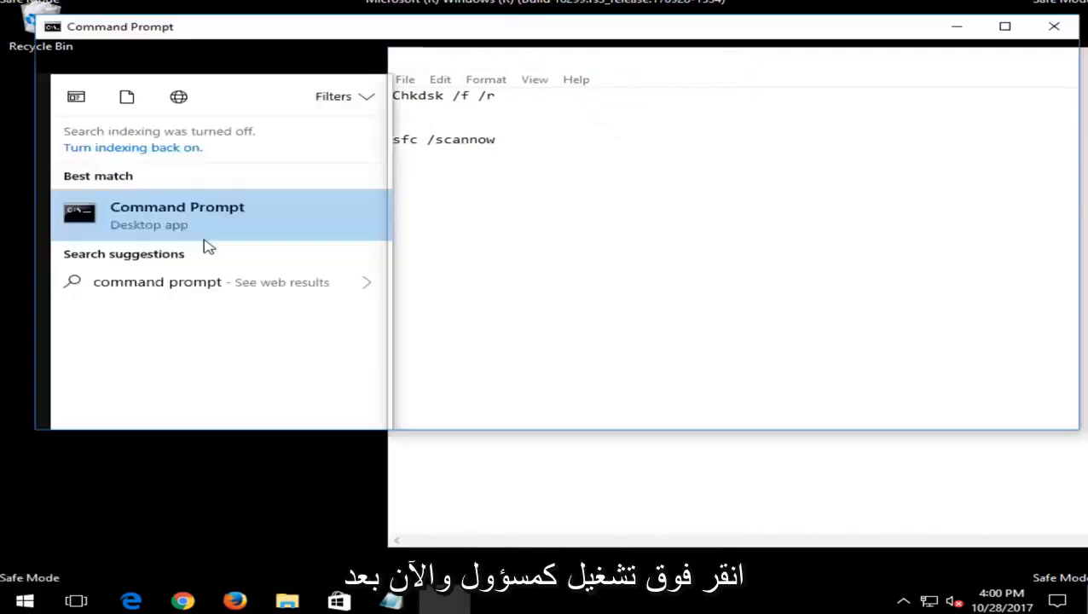
click(177, 214)
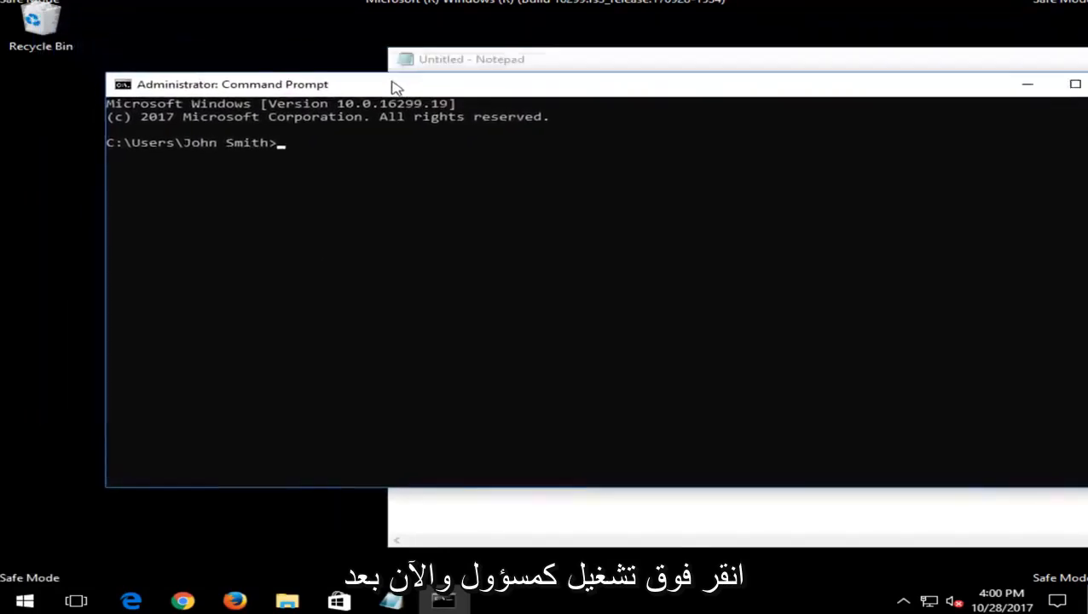
click(471, 58)
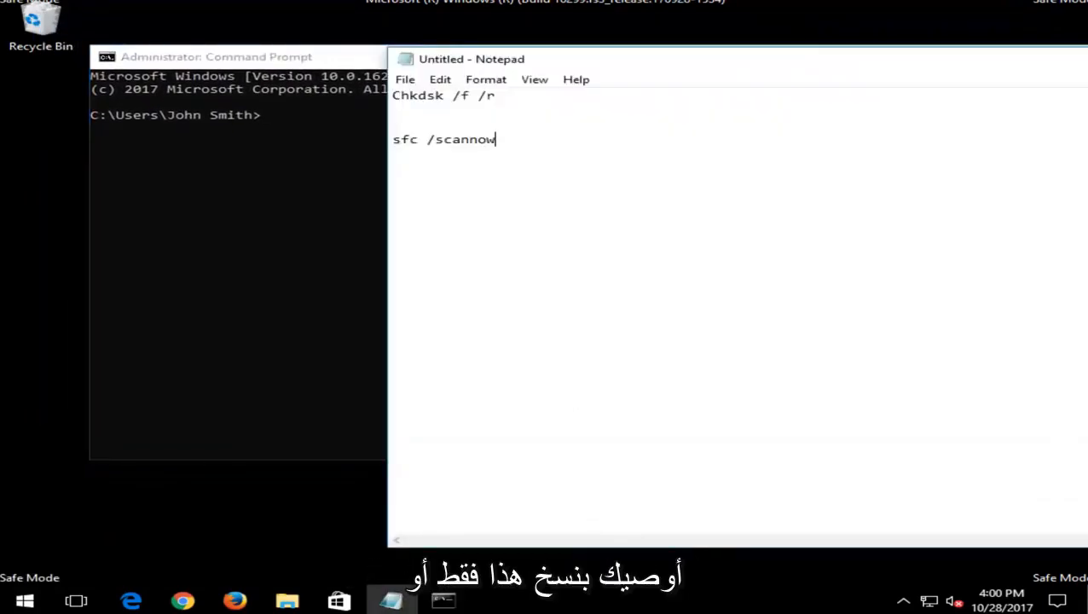
right_click(444, 96)
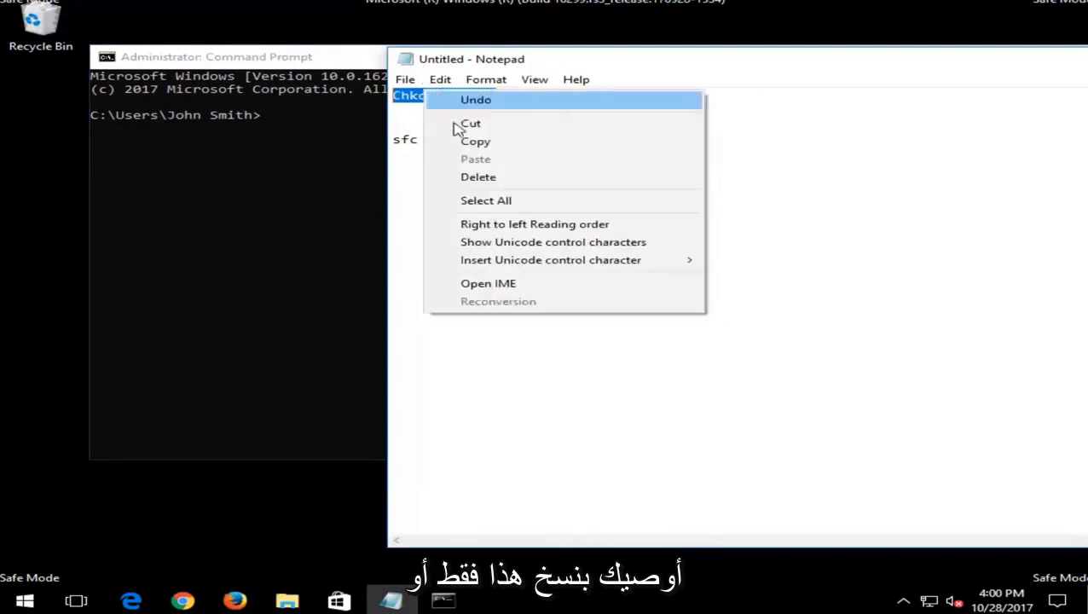
click(217, 56)
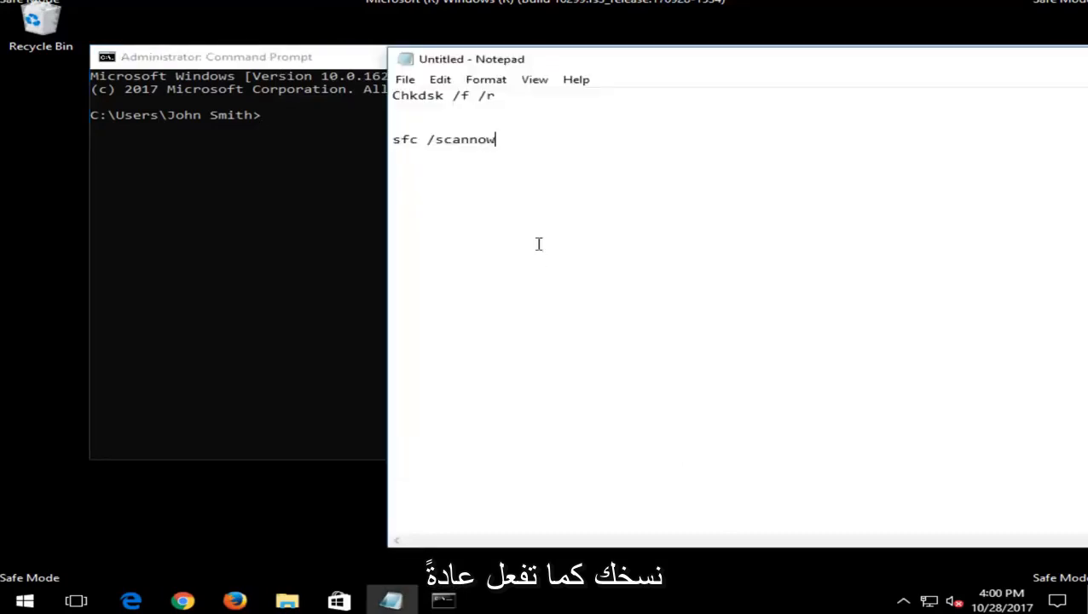
click(215, 56)
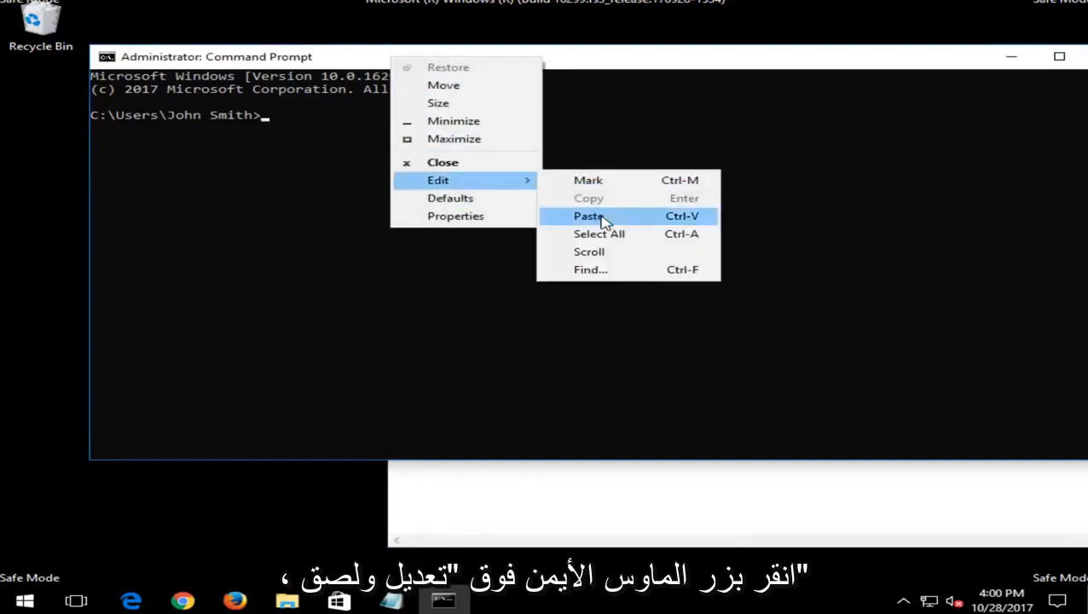
Run Chkdsk /f /r and answer 'y' to schedule the volume check at next restart
click(588, 215)
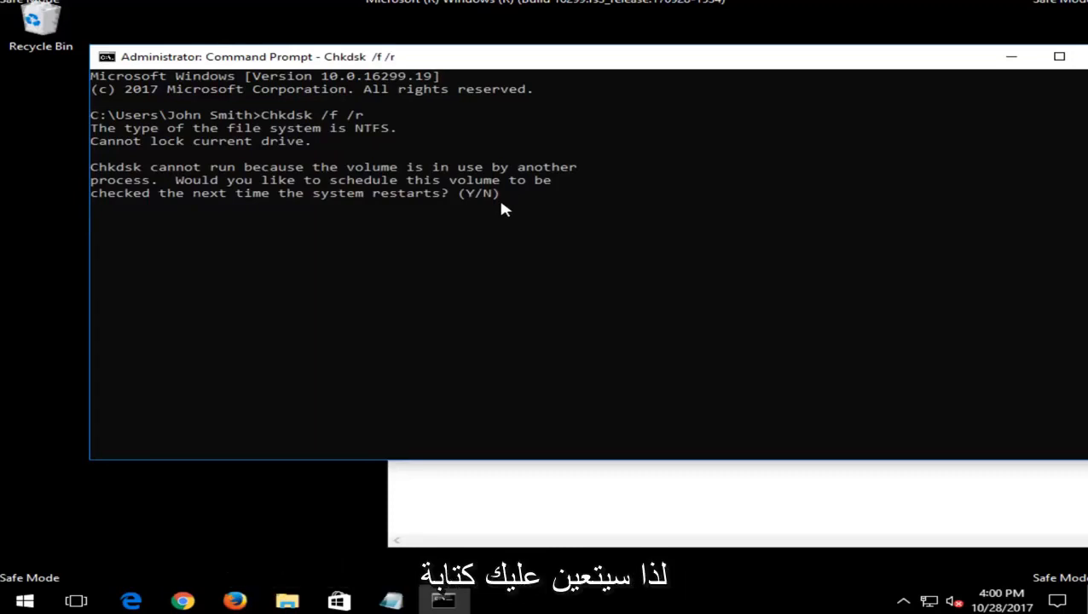
text(y)
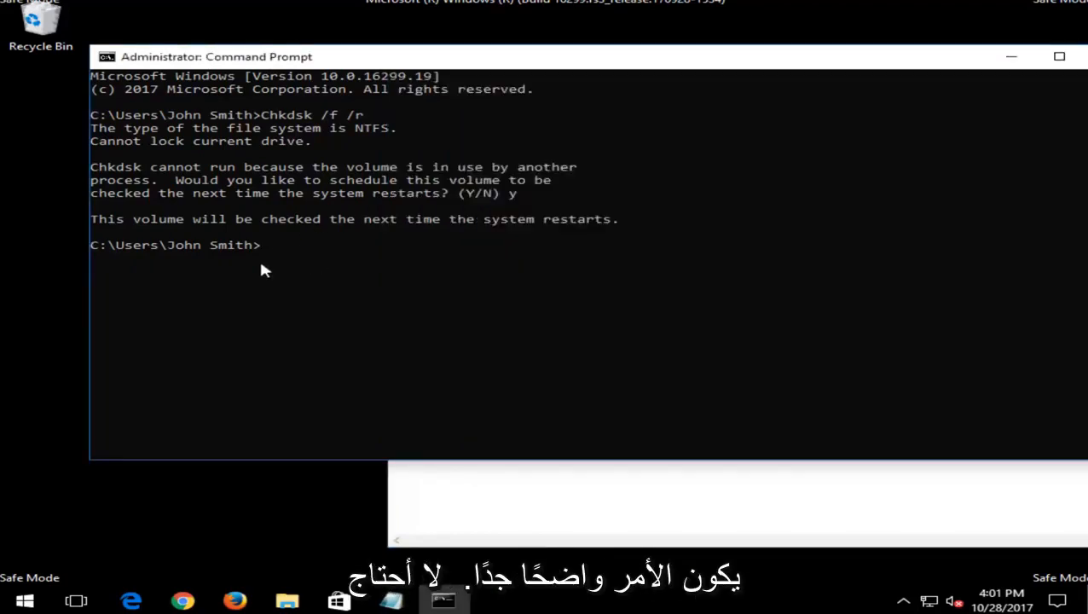
mouse_move(354, 263)
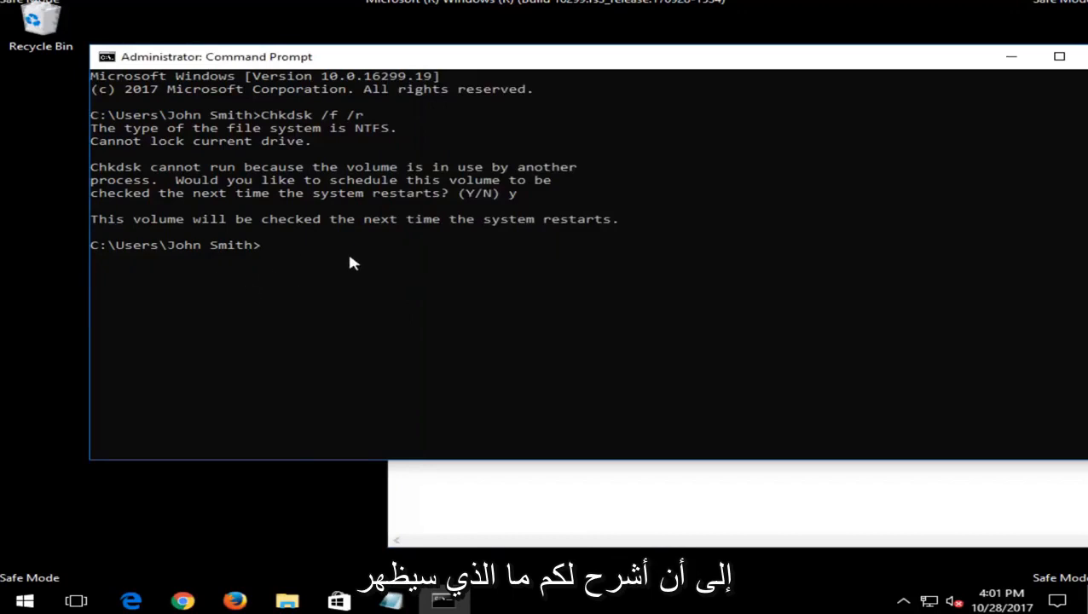